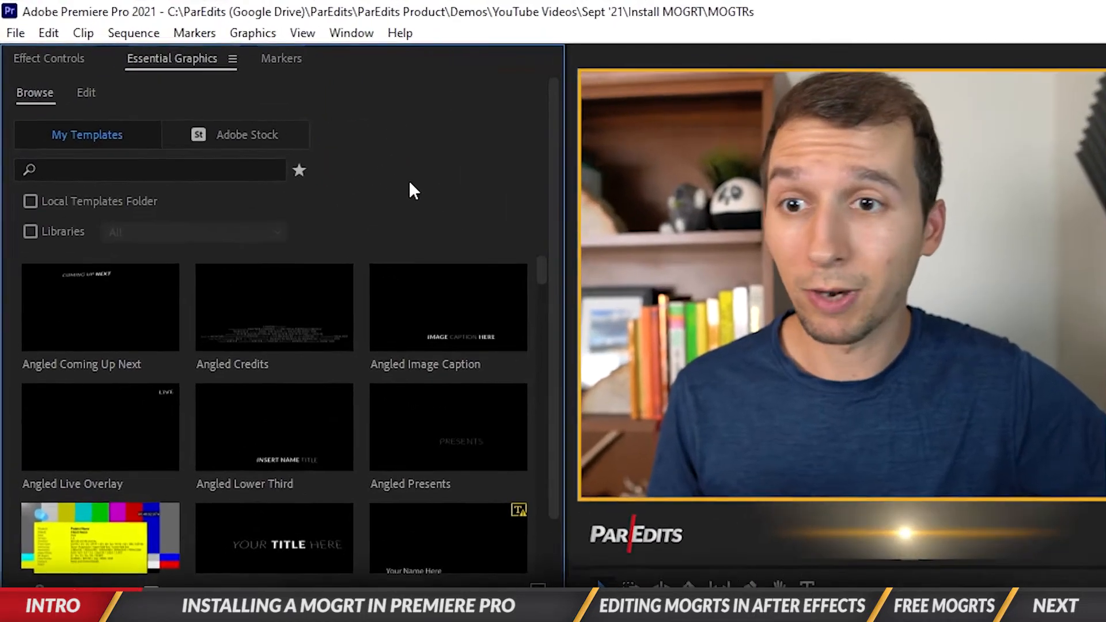
Step: Show the Essential Graphics panel from the Window menu and scroll through My Templates
left_click(356, 32)
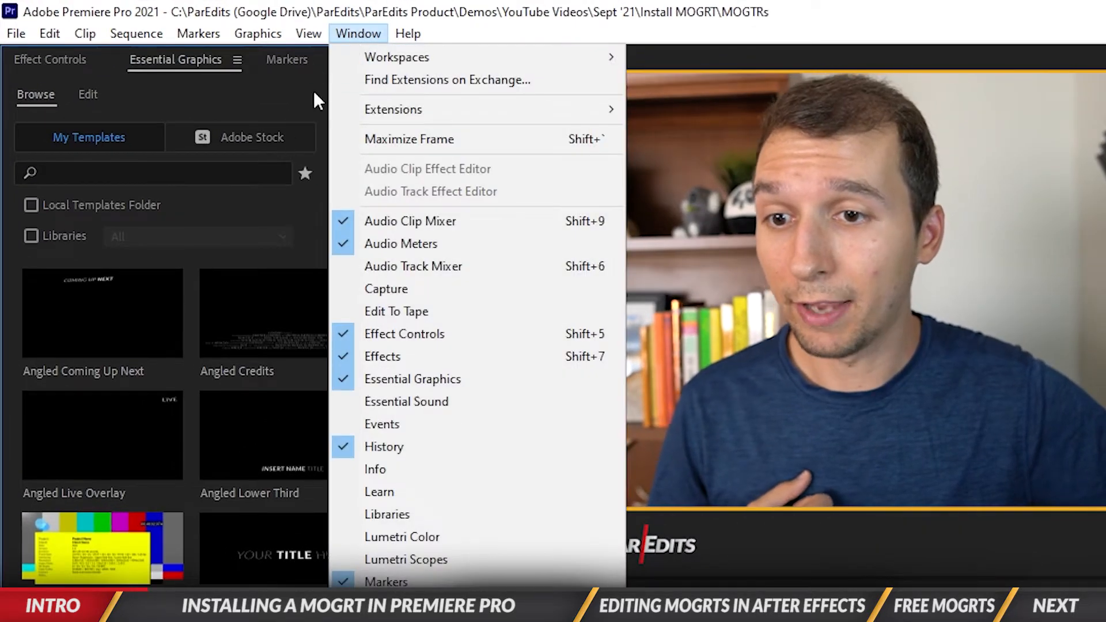
mouse_move(398, 386)
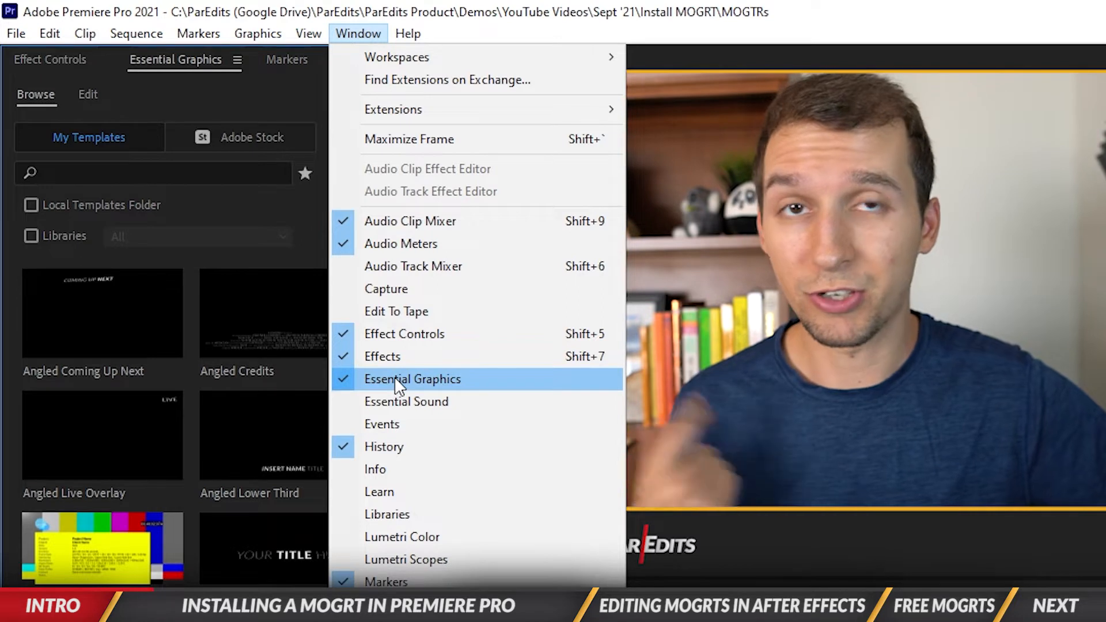
left_click(411, 380)
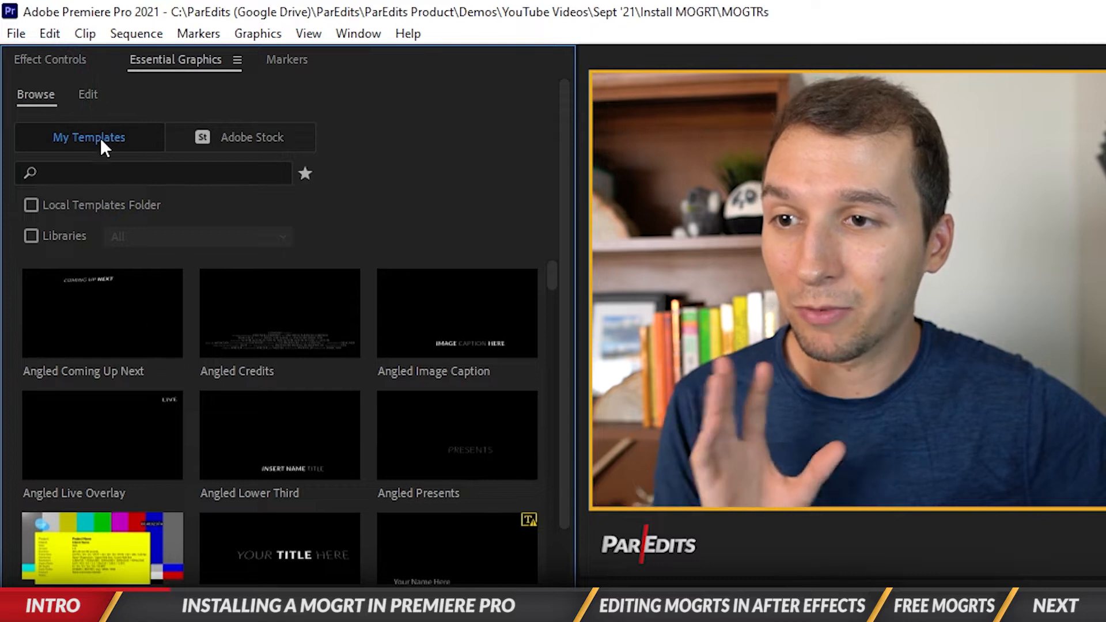
scroll("down", 3)
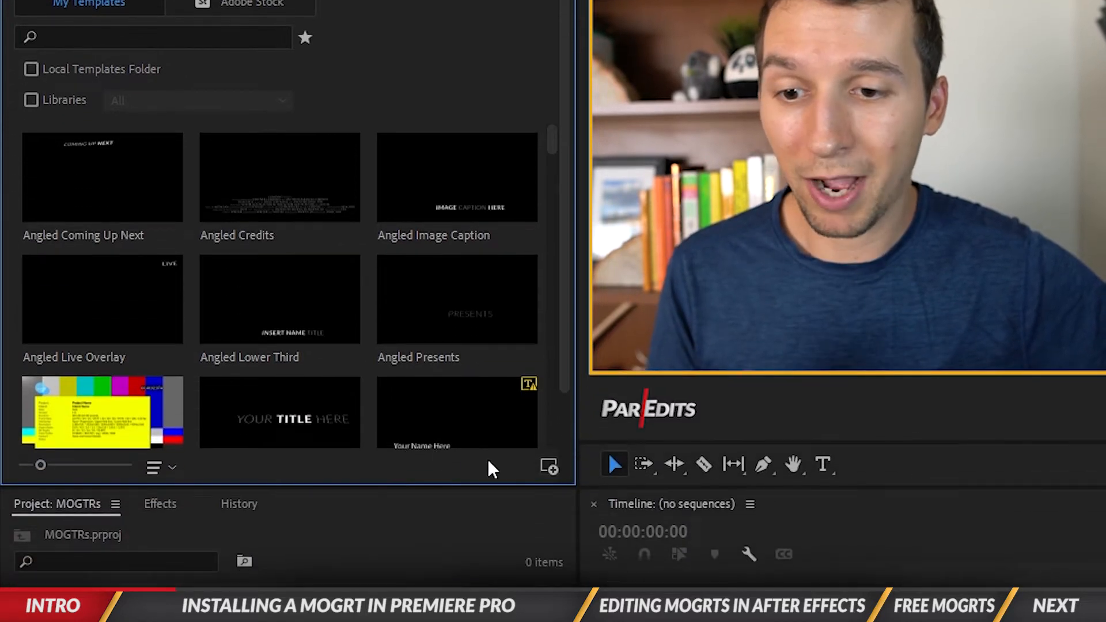
mouse_move(548, 467)
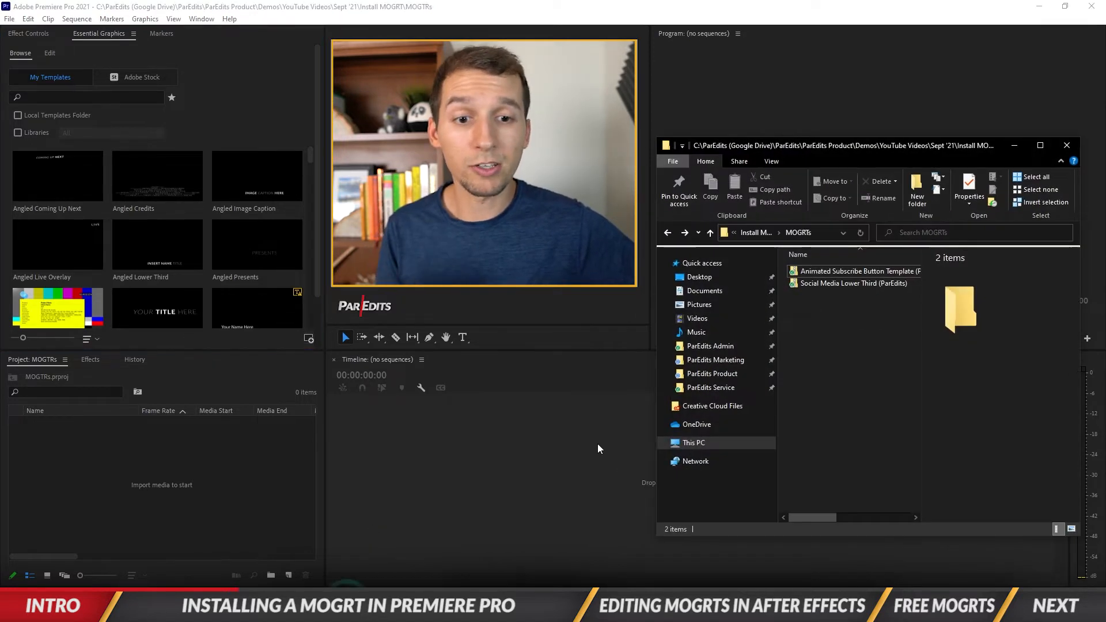
Step: Extract the Social Media Lower Third zip, inspect the install guide and .mogrt, then close Explorer
left_click(855, 283)
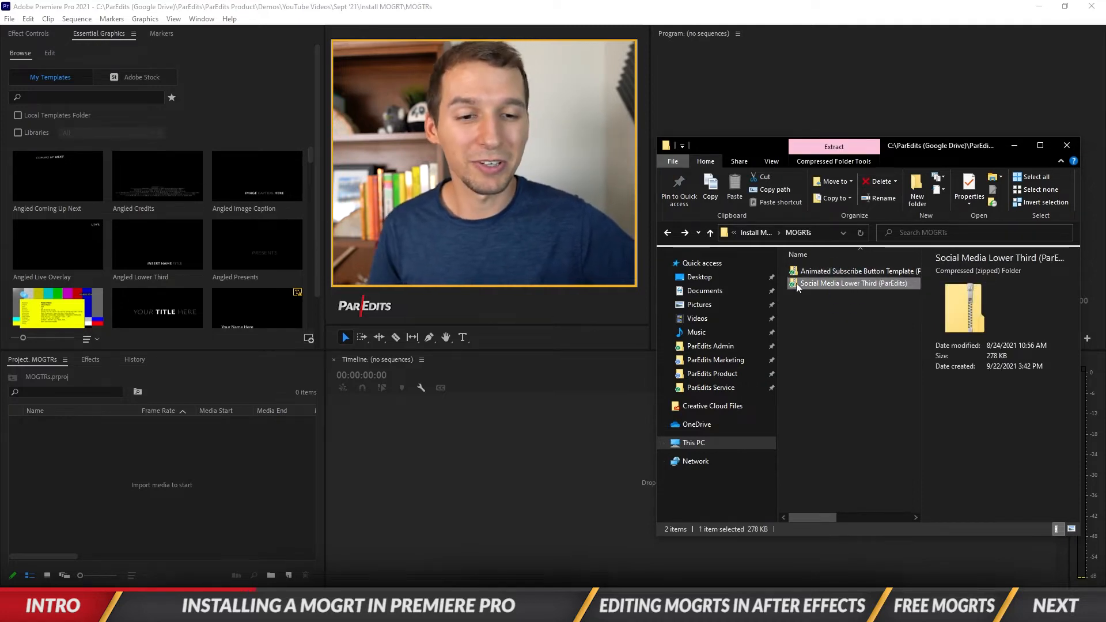
double_click(860, 283)
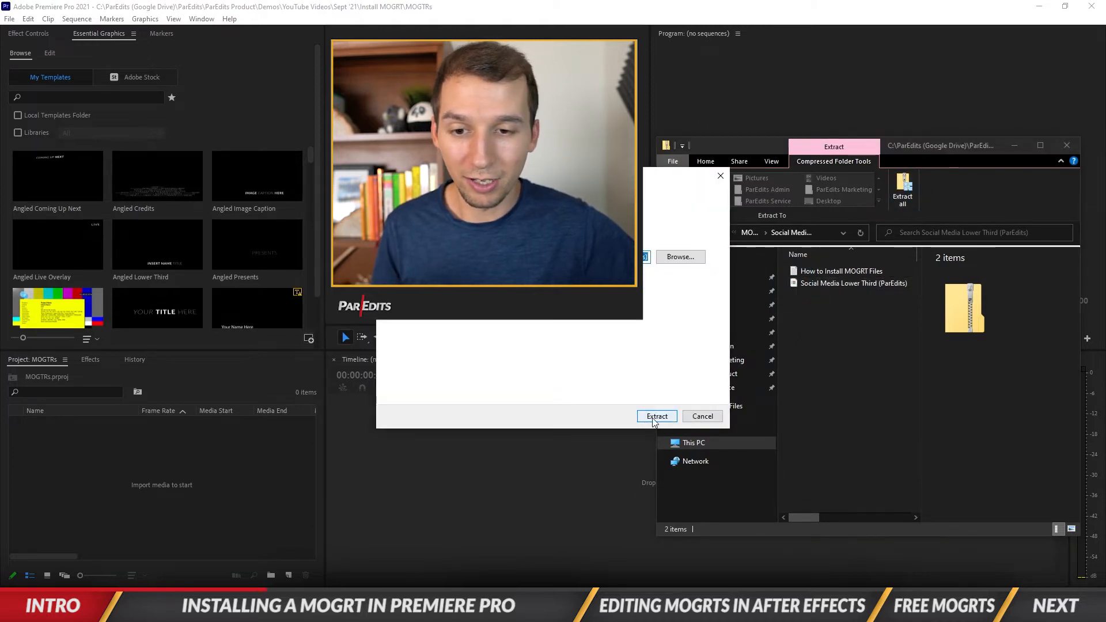
left_click(657, 416)
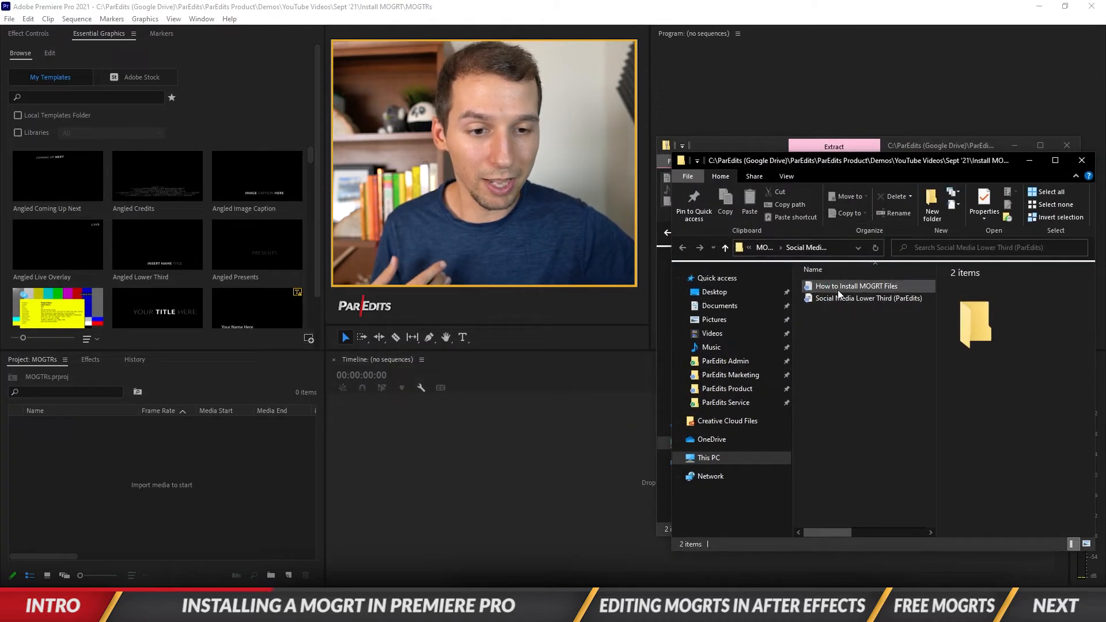
left_click(856, 286)
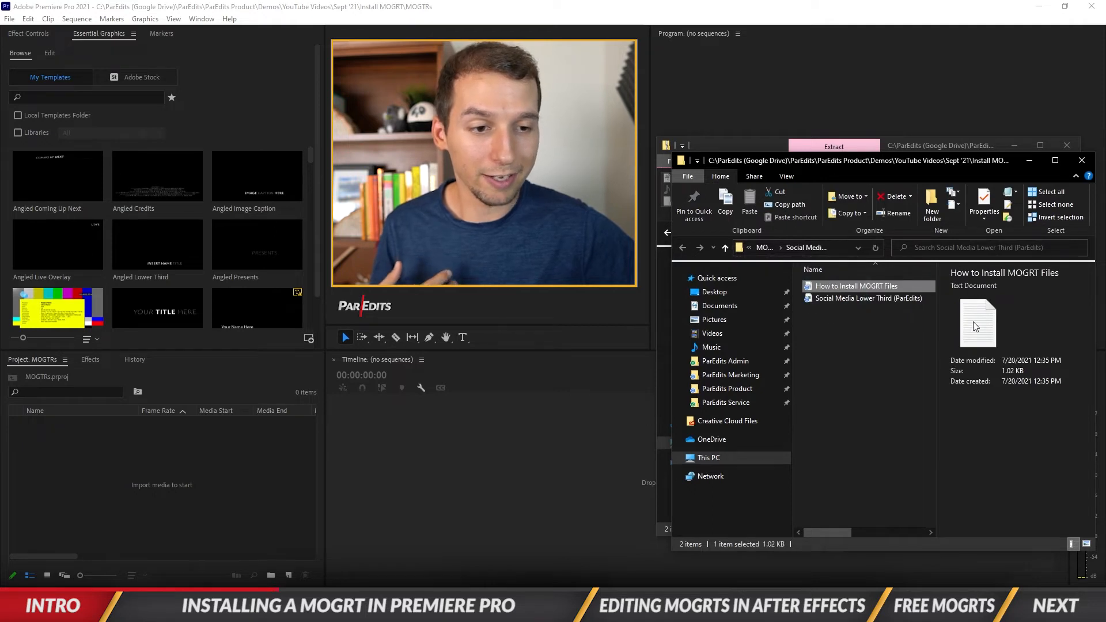
mouse_move(885, 286)
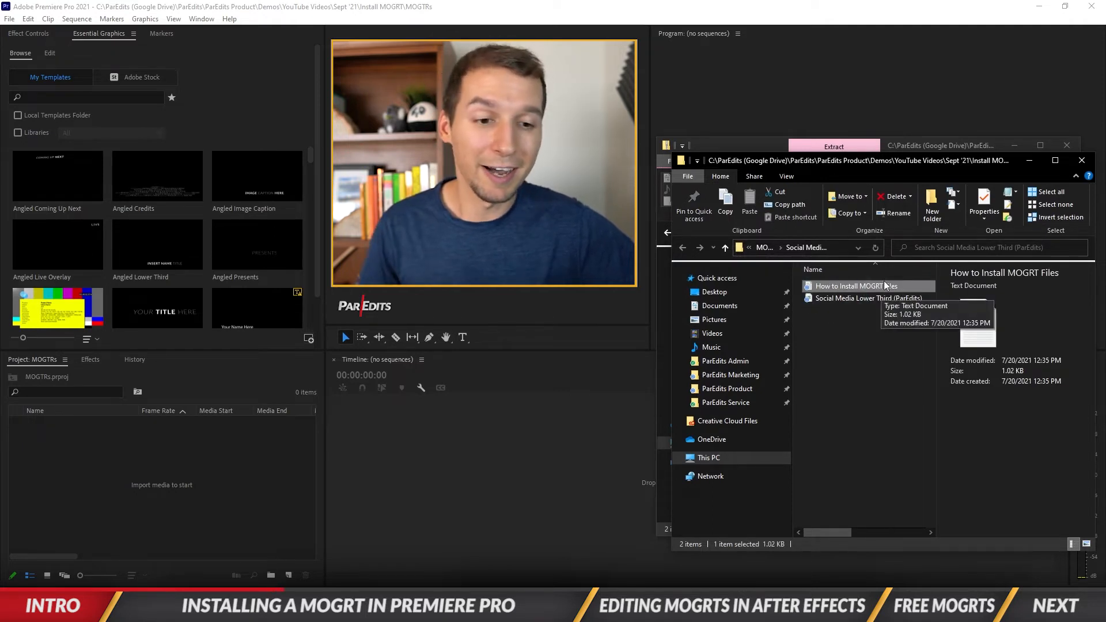
left_click(869, 298)
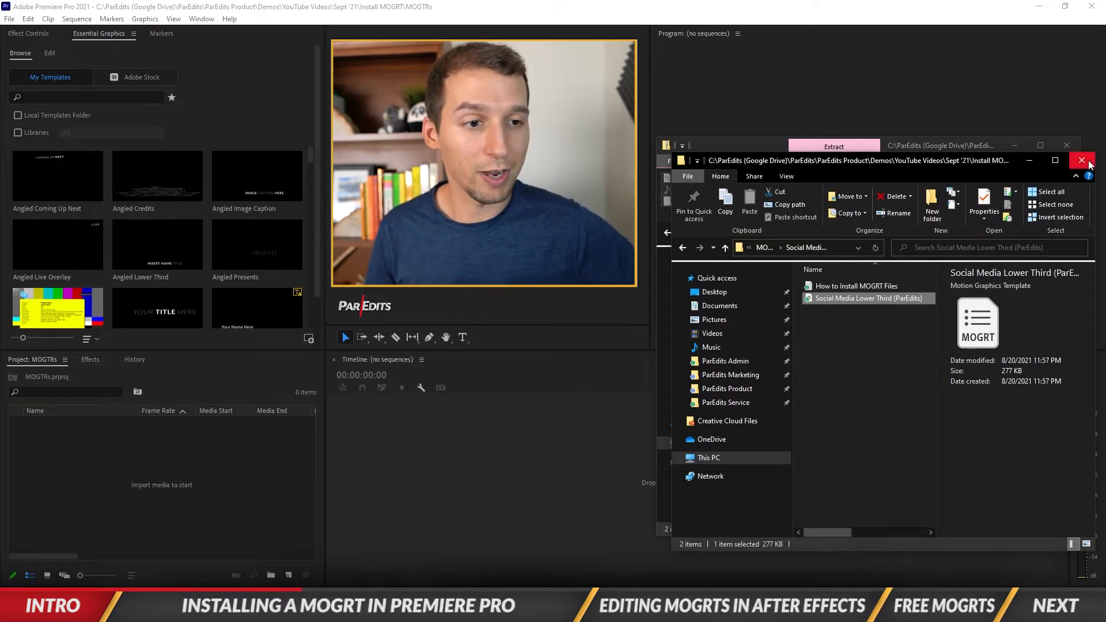
left_click(1081, 160)
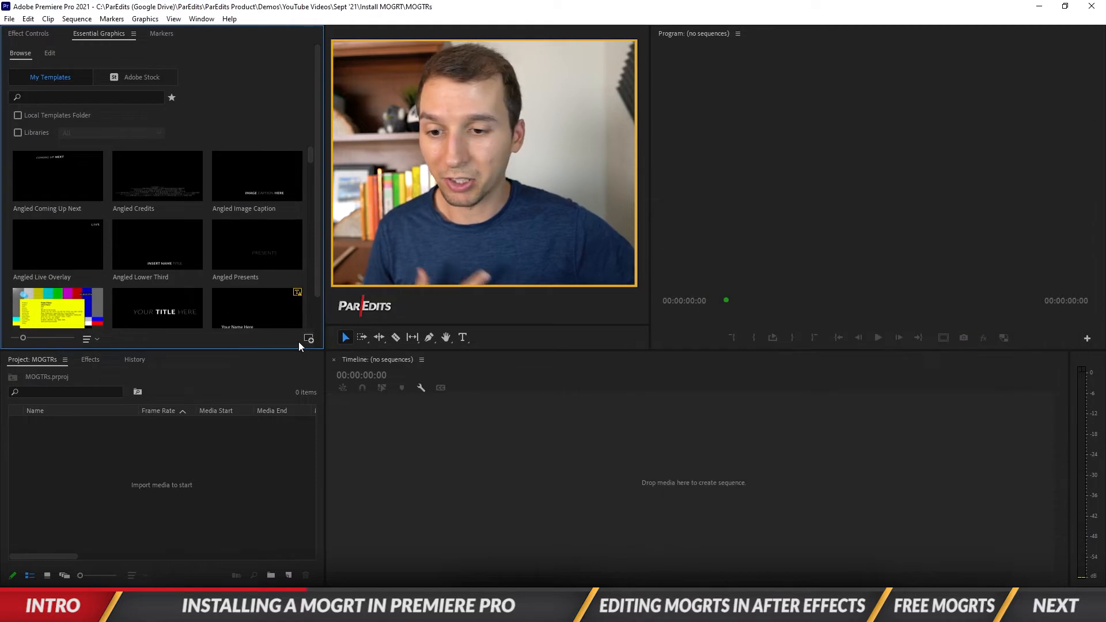
Step: Install the Social Media Lower Third (ParEdits) .mogrt from the MOGTRs folder, then install another template
left_click(308, 340)
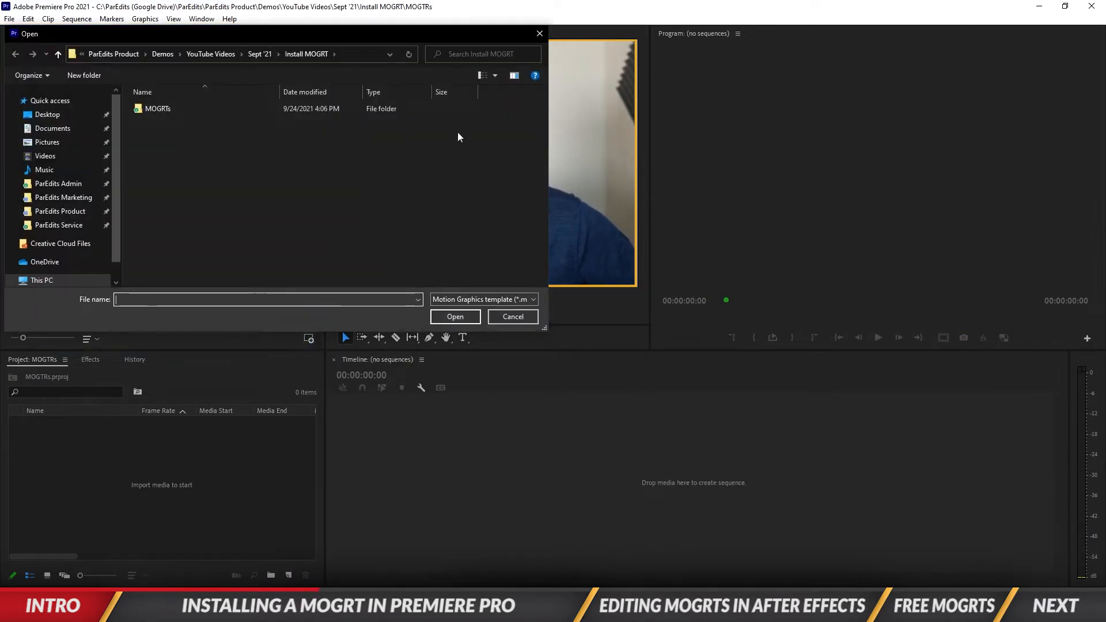
left_click(157, 109)
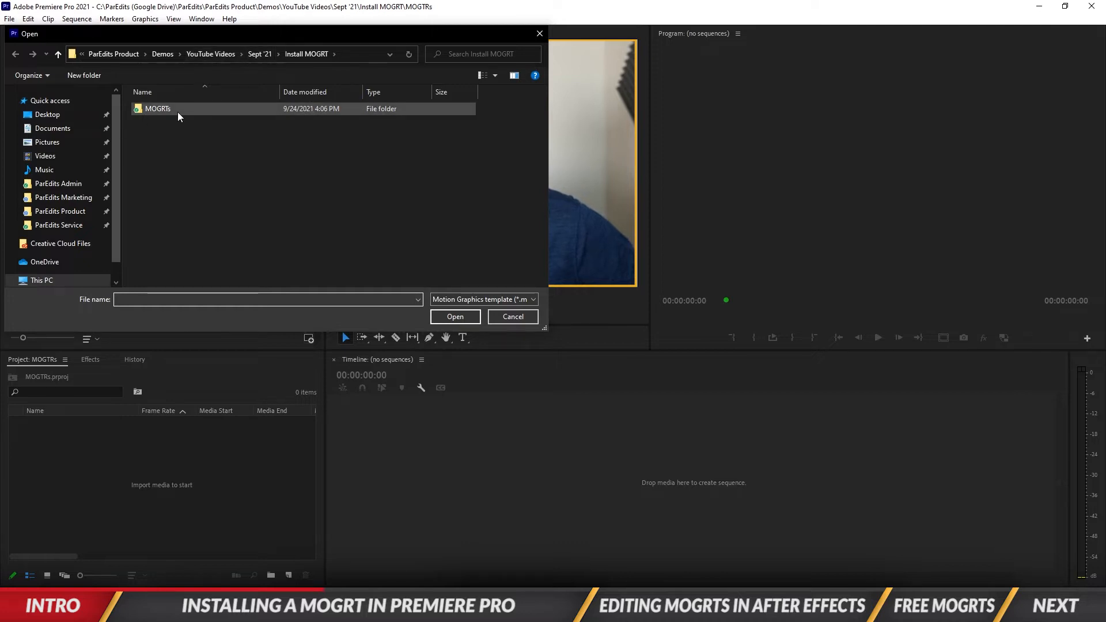
double_click(158, 109)
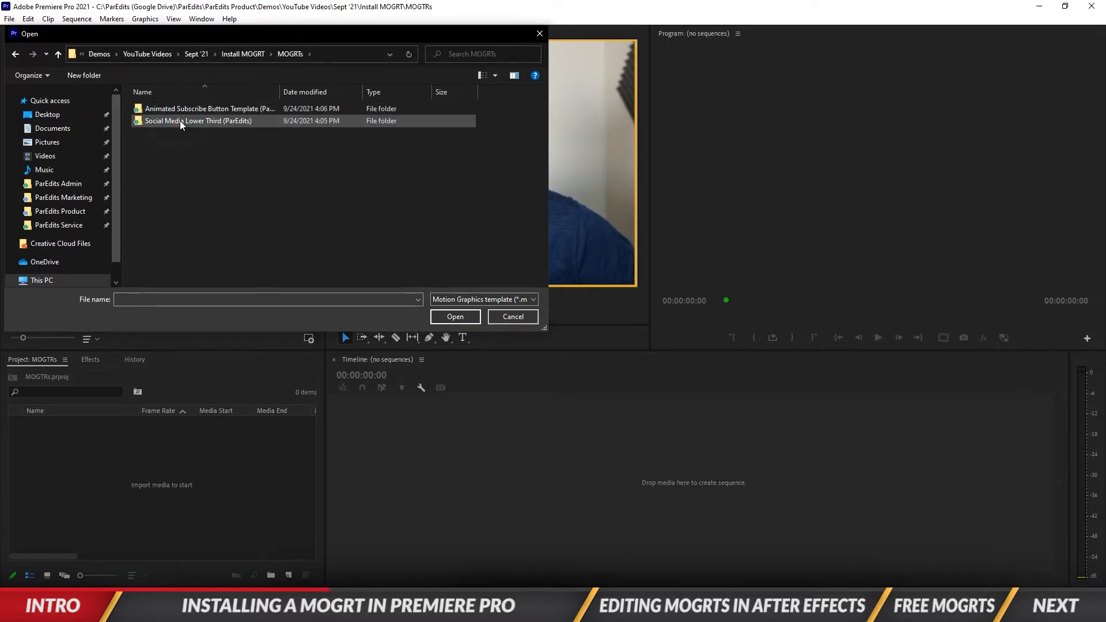
double_click(182, 121)
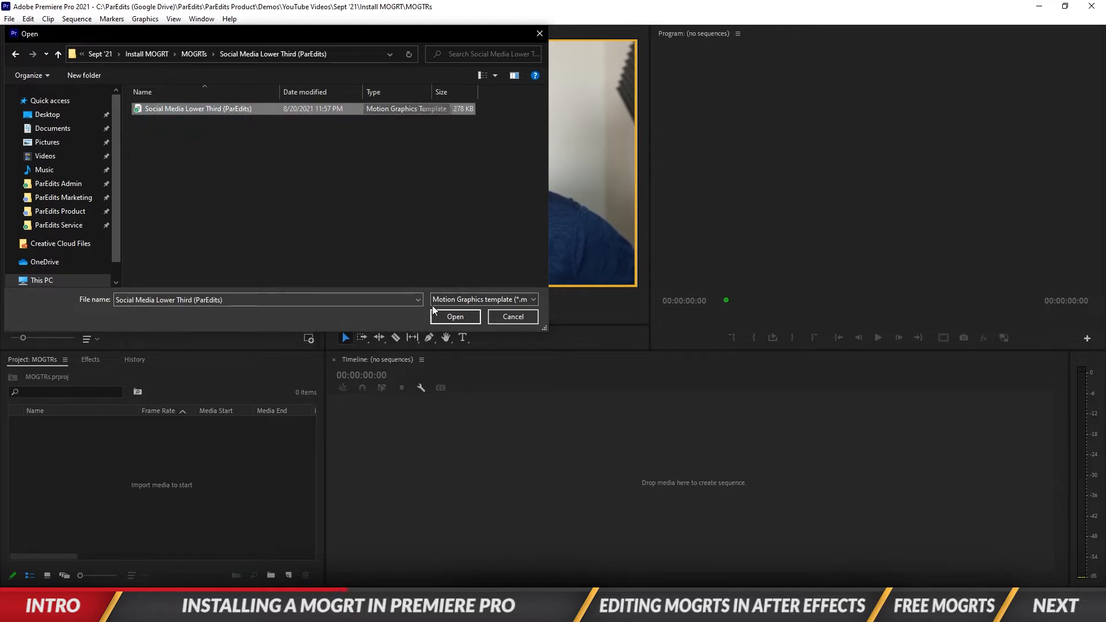
left_click(455, 316)
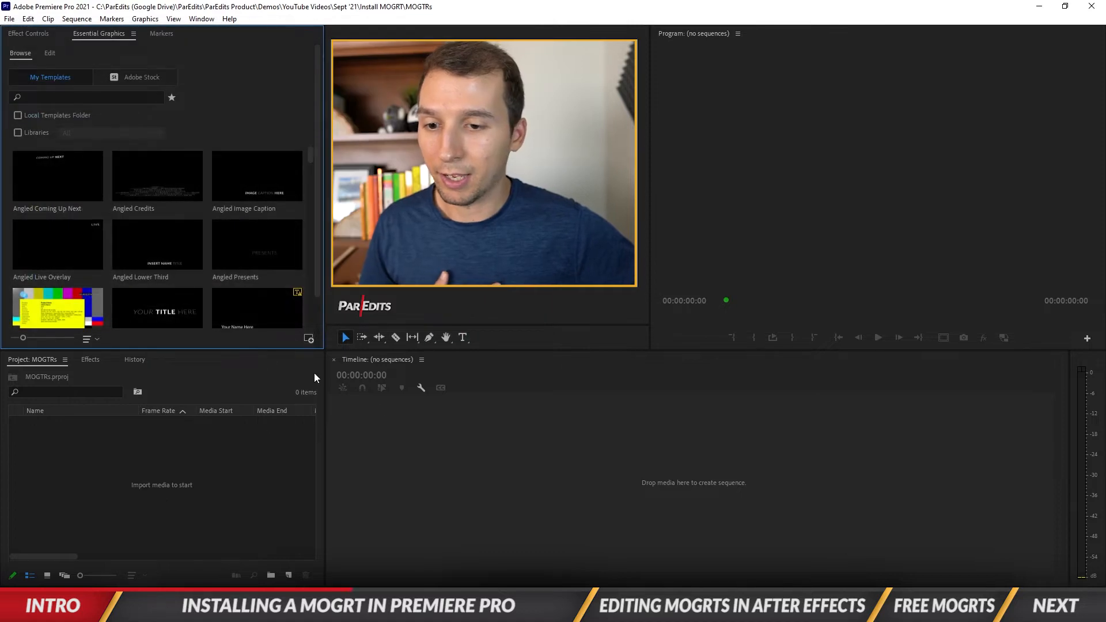
mouse_move(309, 338)
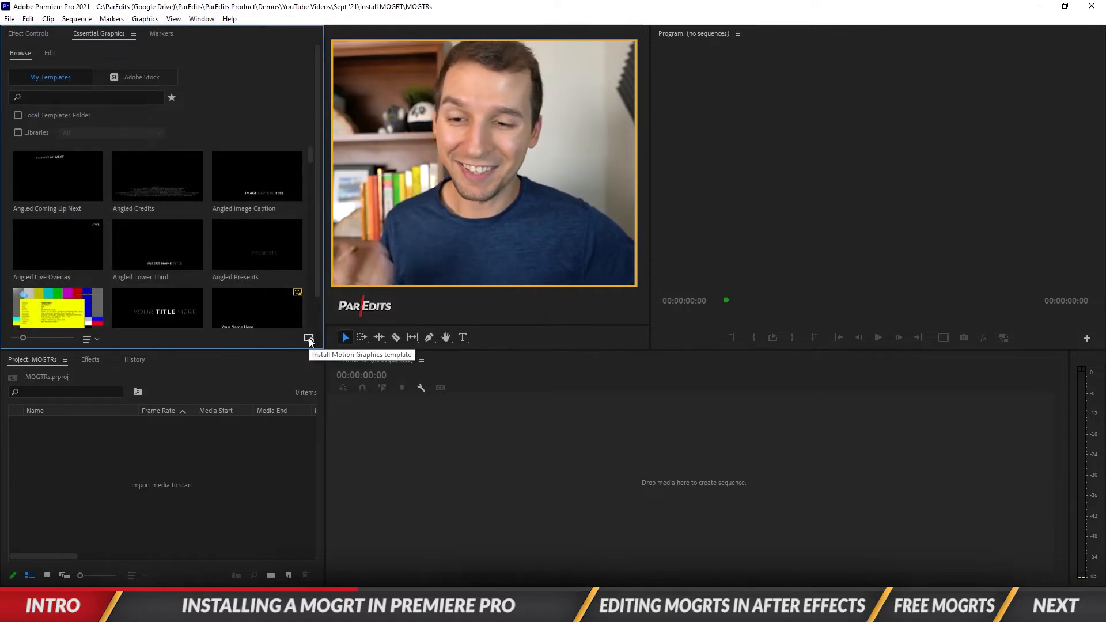
left_click(308, 339)
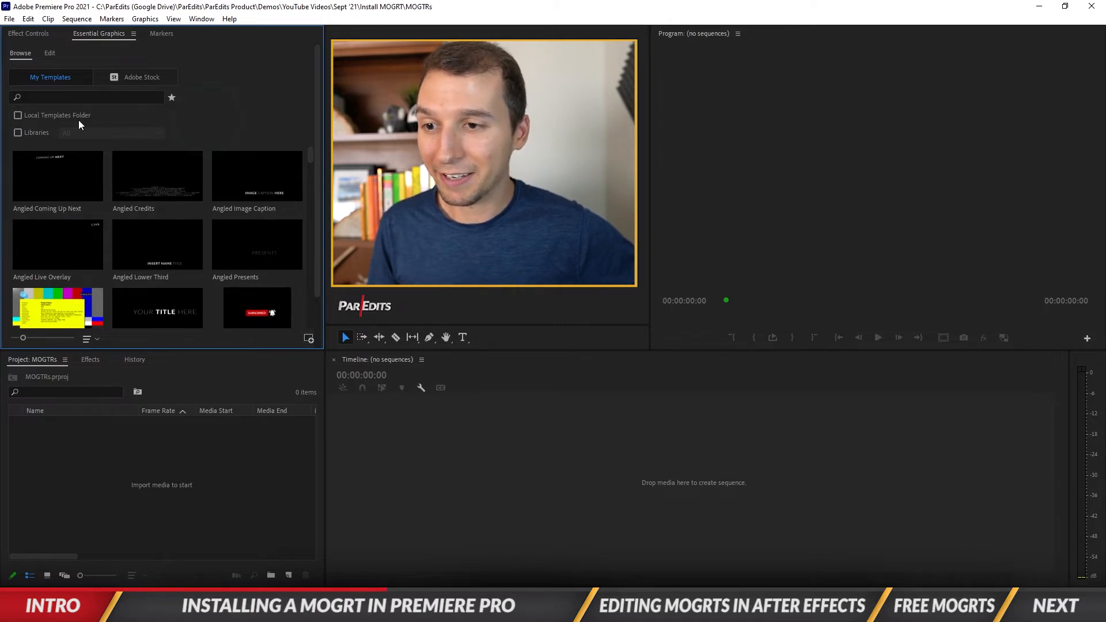
Step: Search the Essential Graphics templates for 'paredits'
left_click(87, 98)
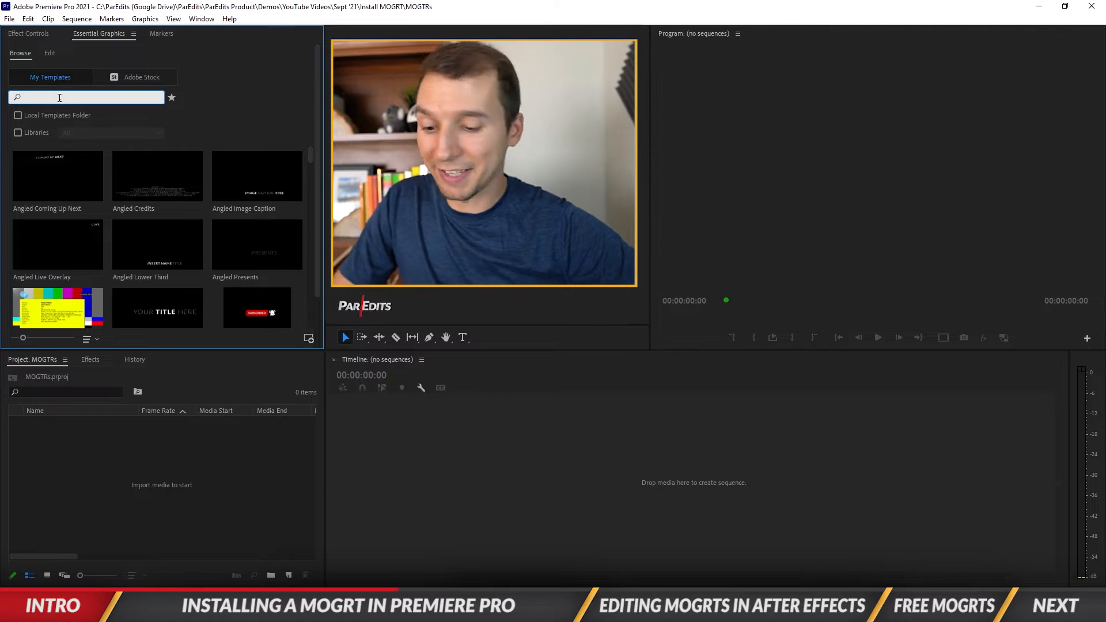
type("paredits")
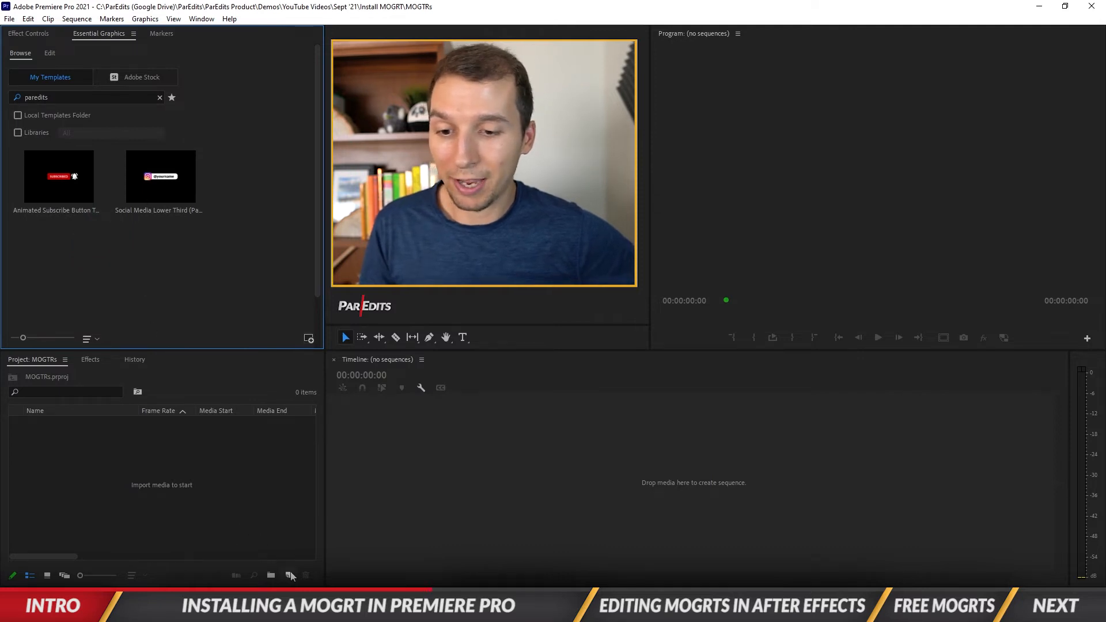
Step: Create Sequence 01 for both templates, keeping existing settings at the mismatch prompt
left_click(289, 576)
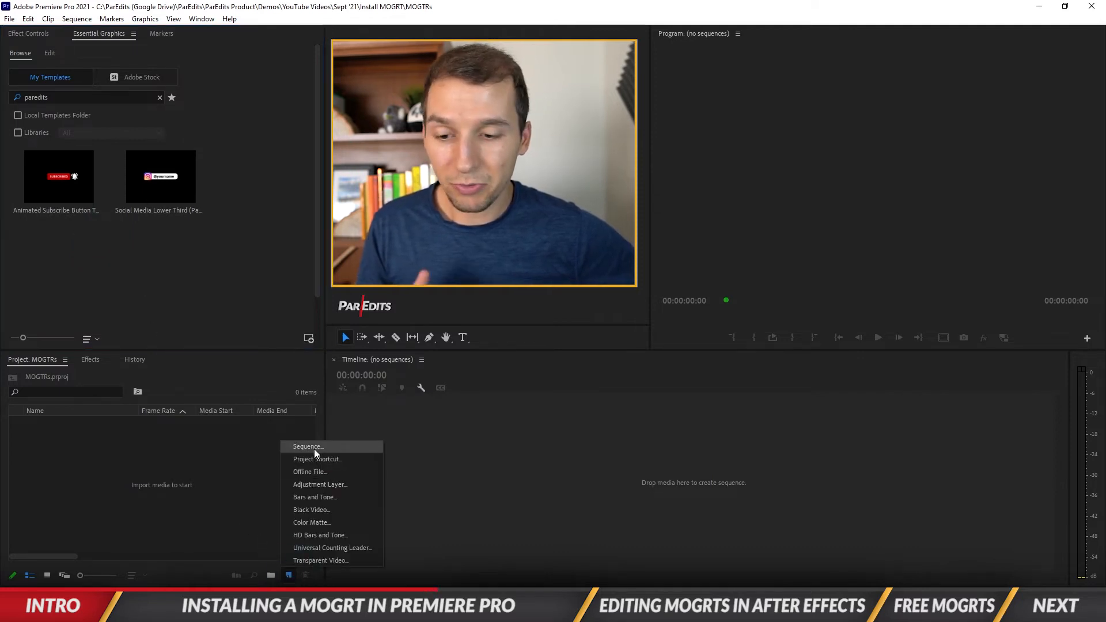
left_click(307, 447)
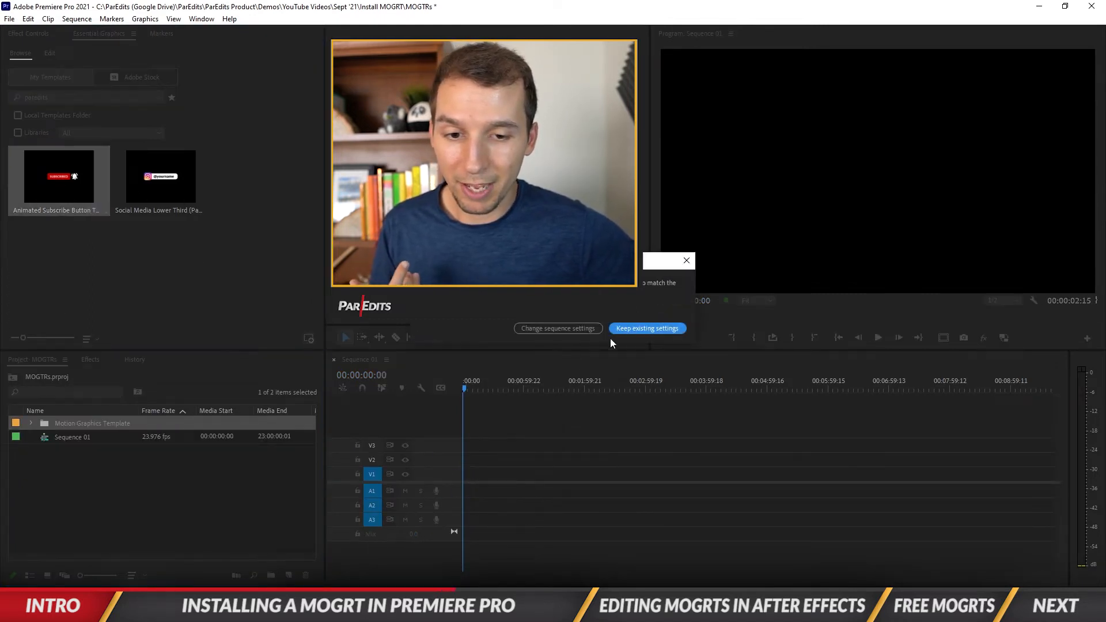
left_click(647, 328)
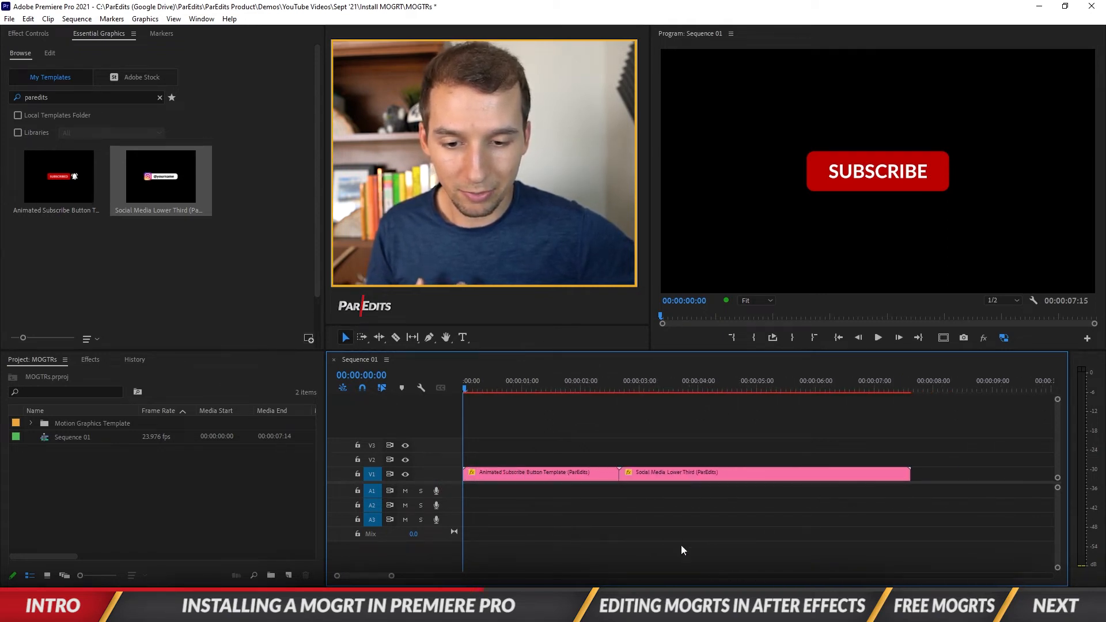
Step: Play back the sequence with the subscribe button and lower third
key("Space")
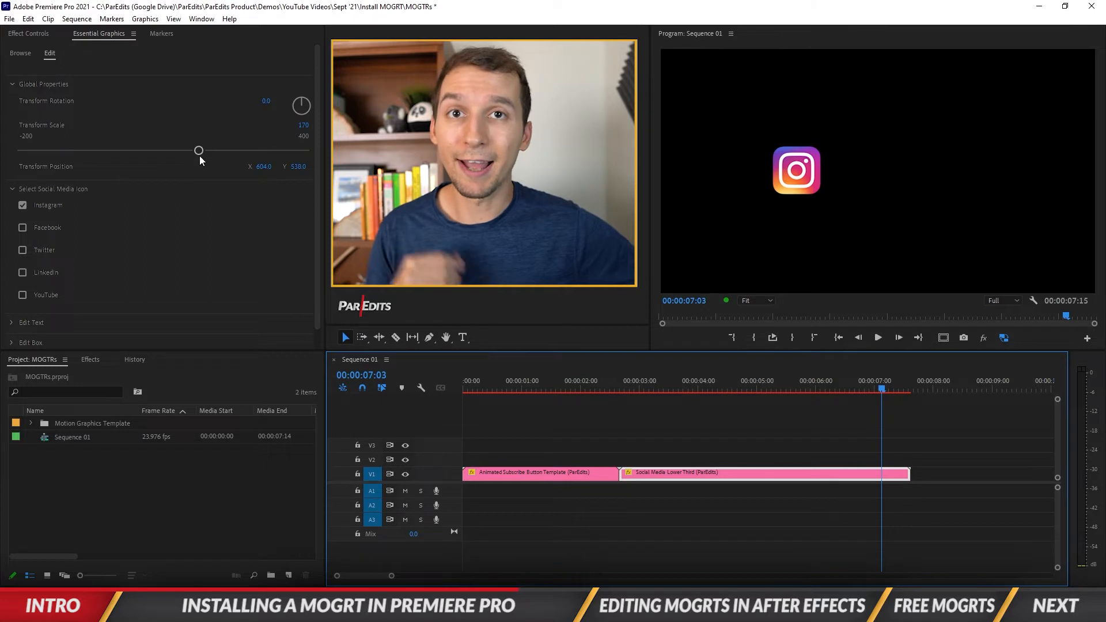
Step: Switch the lower third's social media icon from Instagram to Facebook
left_click(816, 389)
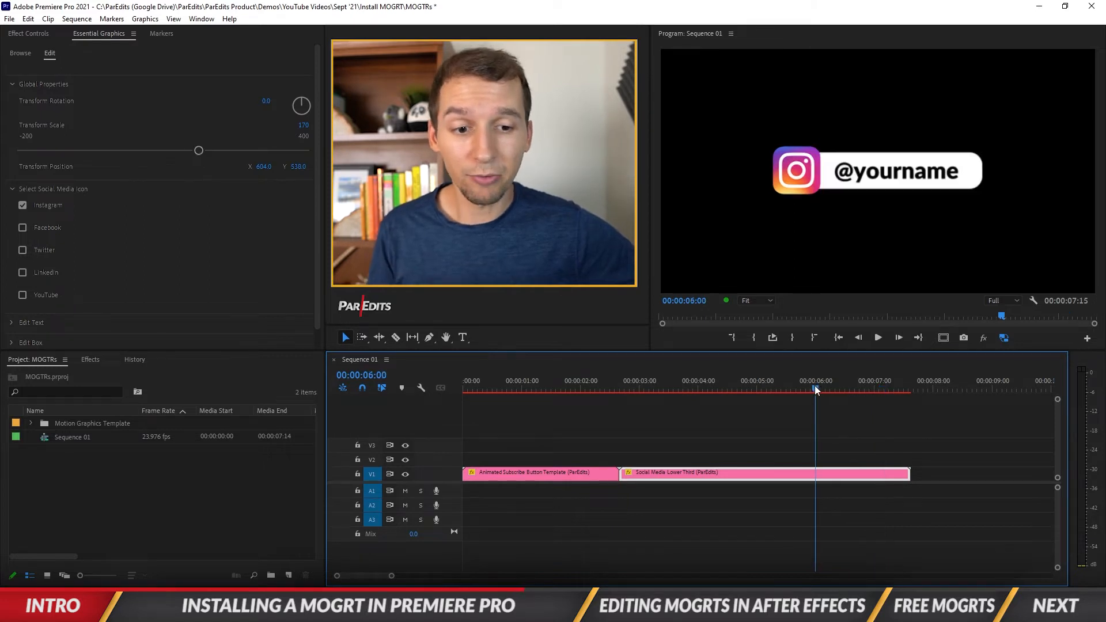
left_click(22, 206)
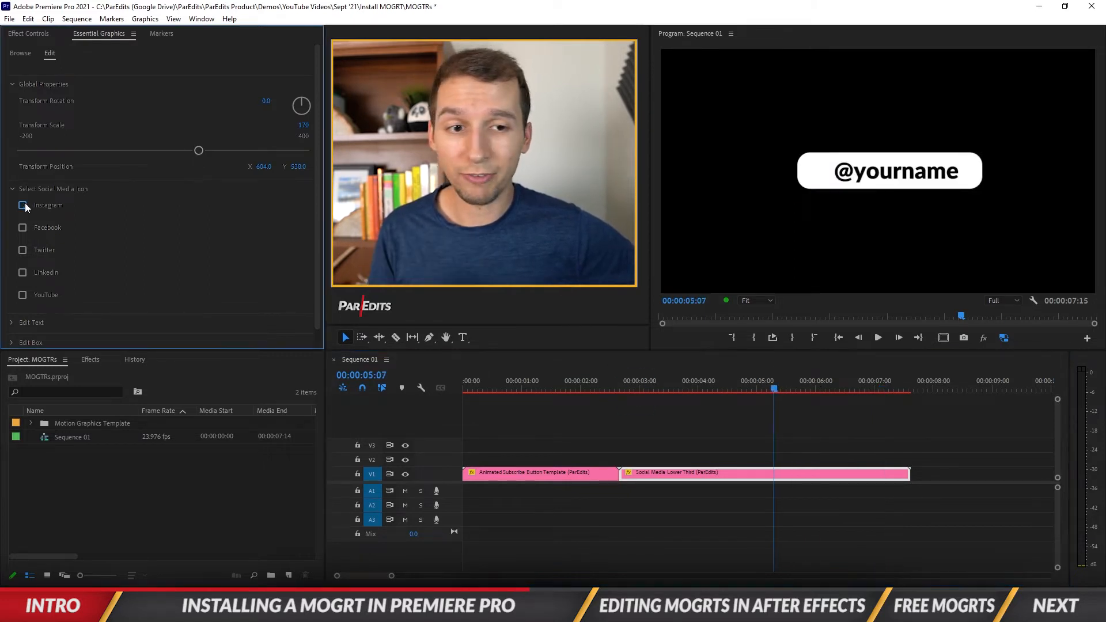
left_click(22, 228)
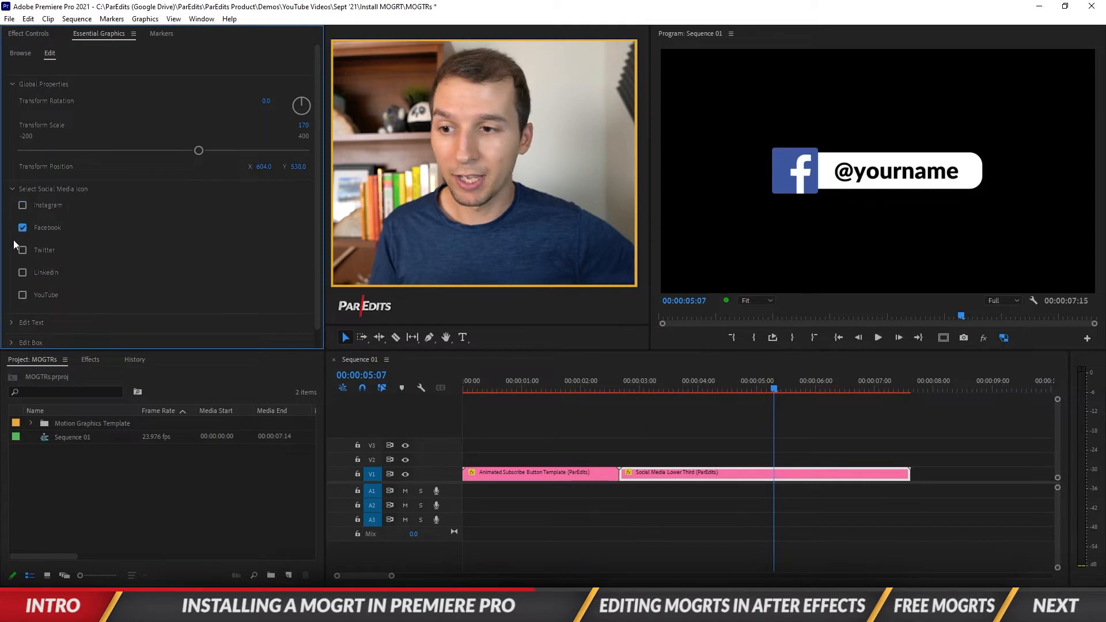
left_click(23, 250)
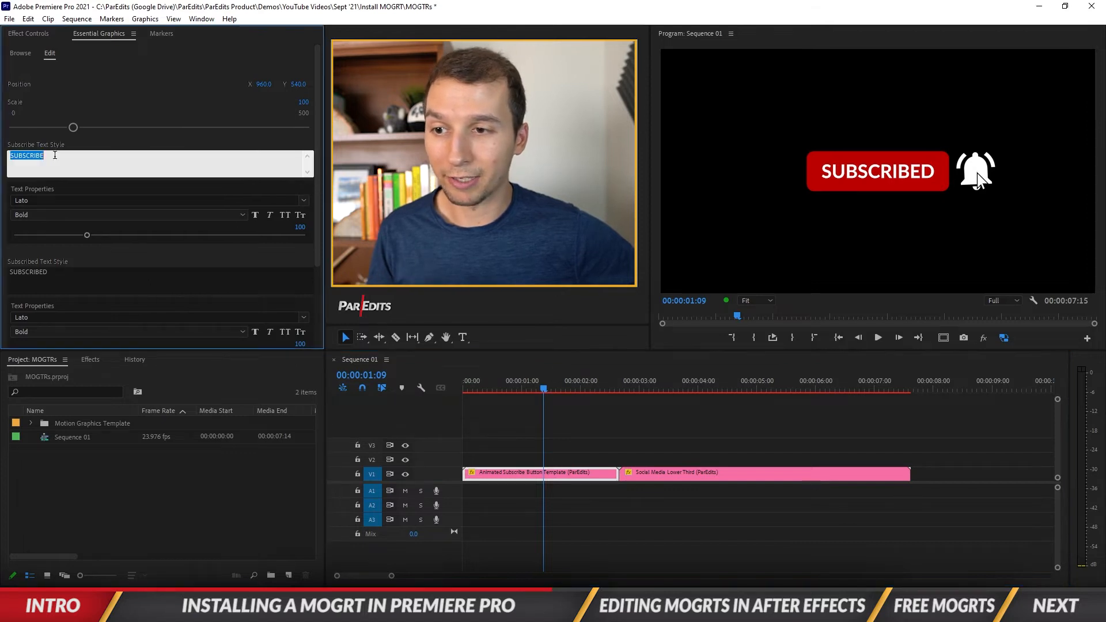
Step: Retype the subscribe button's label as CHEESE and confirm it
type("CHEESE")
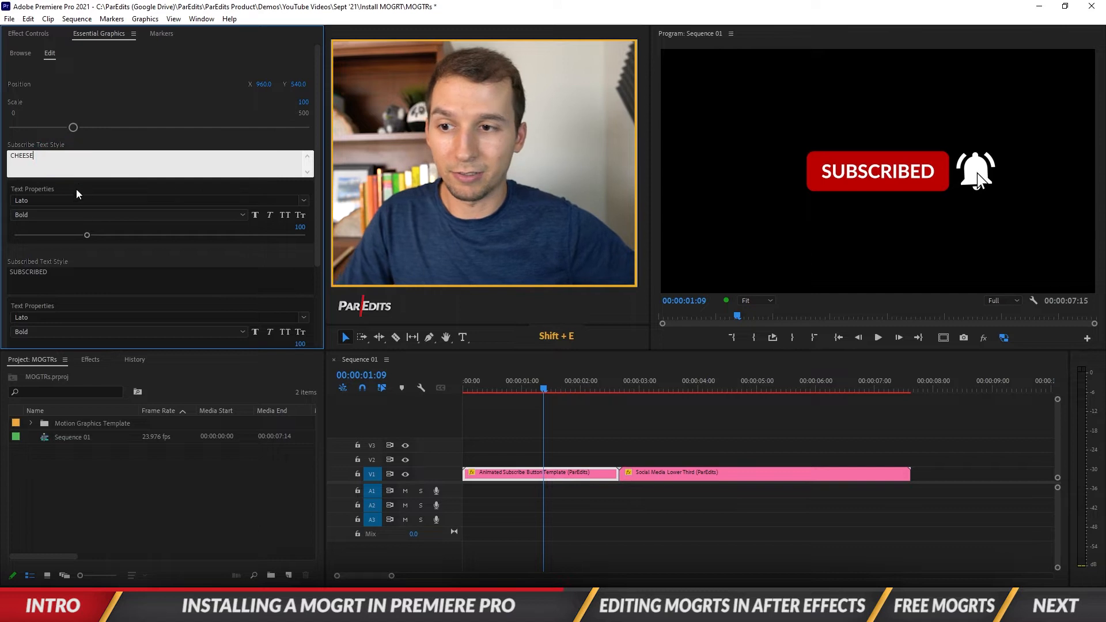
left_click(507, 388)
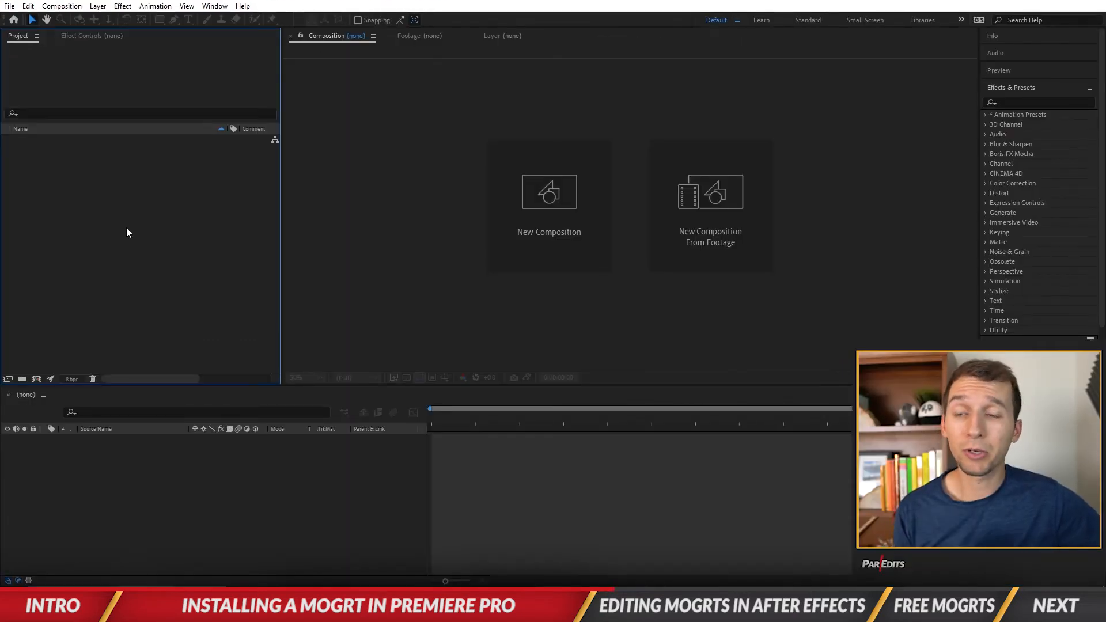
mouse_move(48, 68)
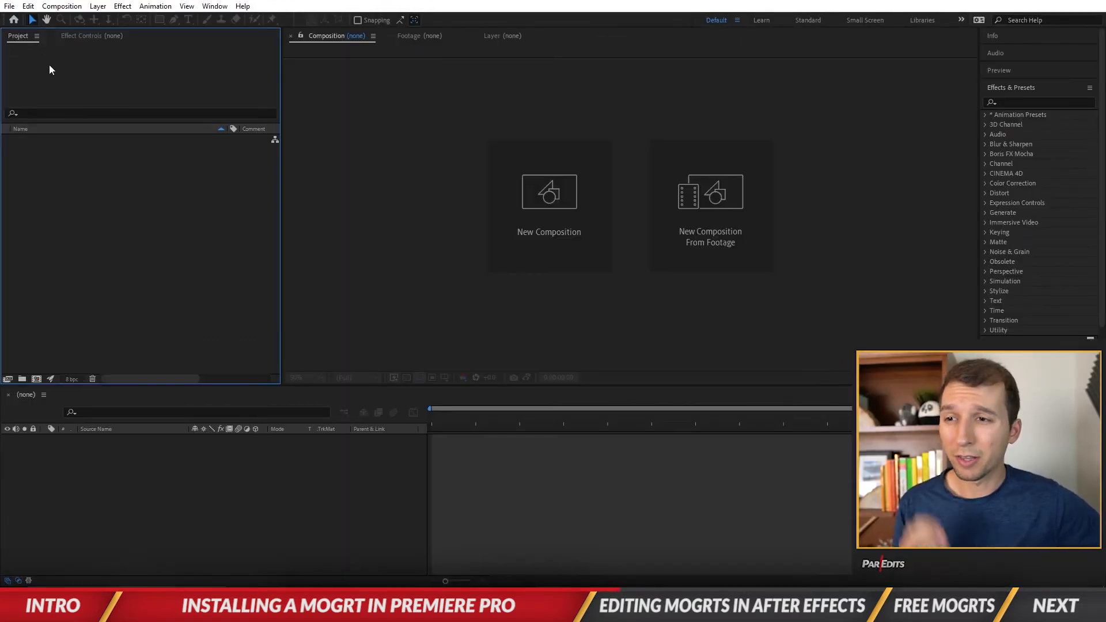
Step: Open the Social Media Lower Third (ParEdits) .mogrt file as an After Effects project
left_click(6, 6)
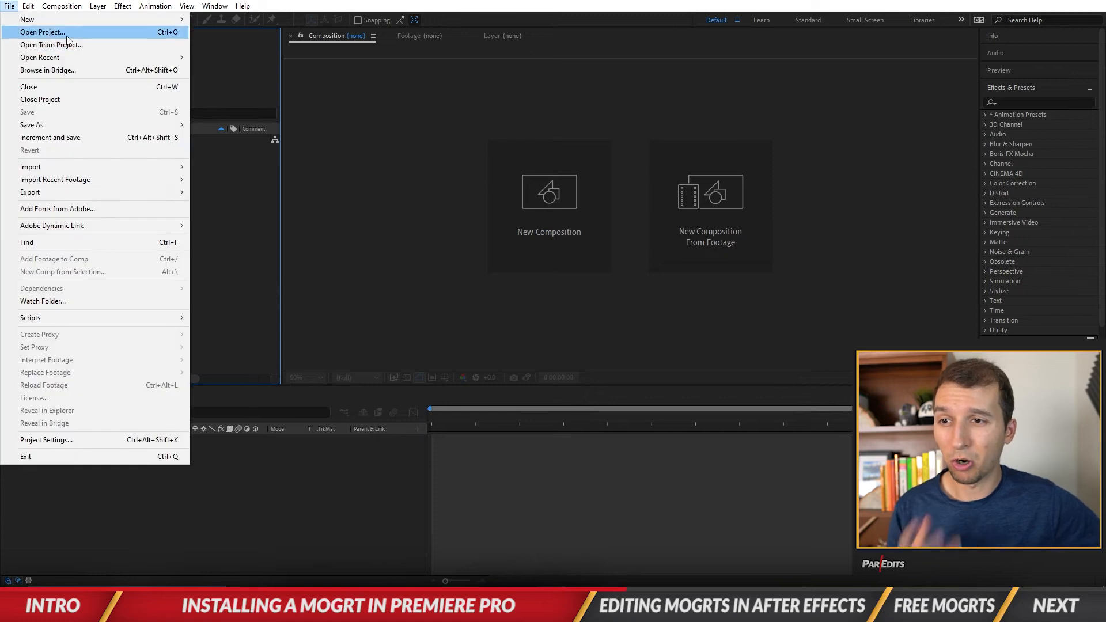
left_click(44, 32)
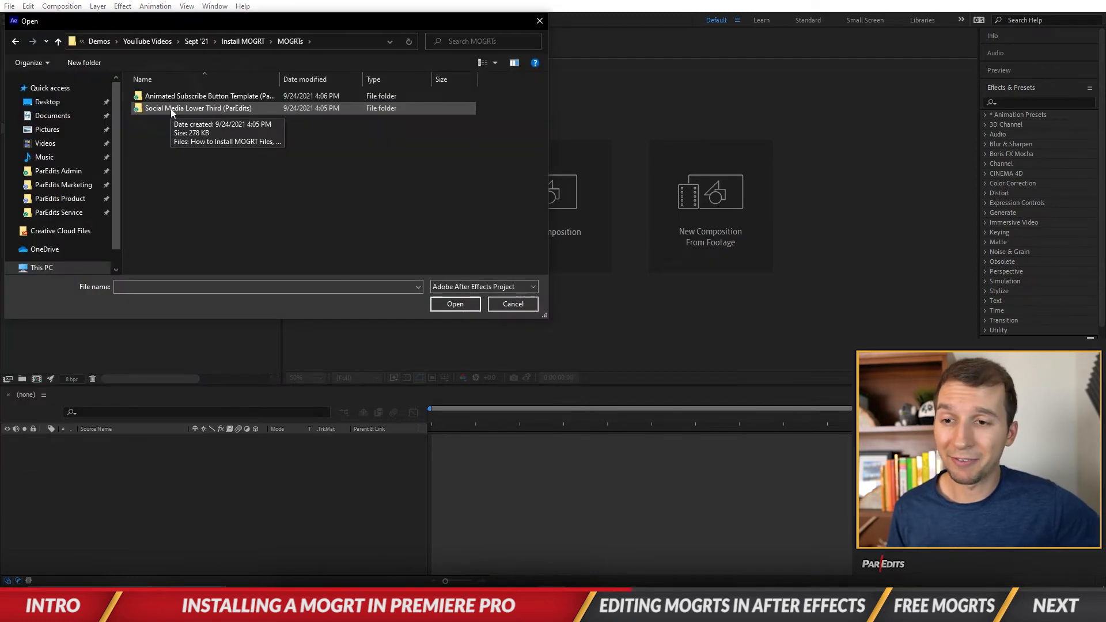
double_click(198, 108)
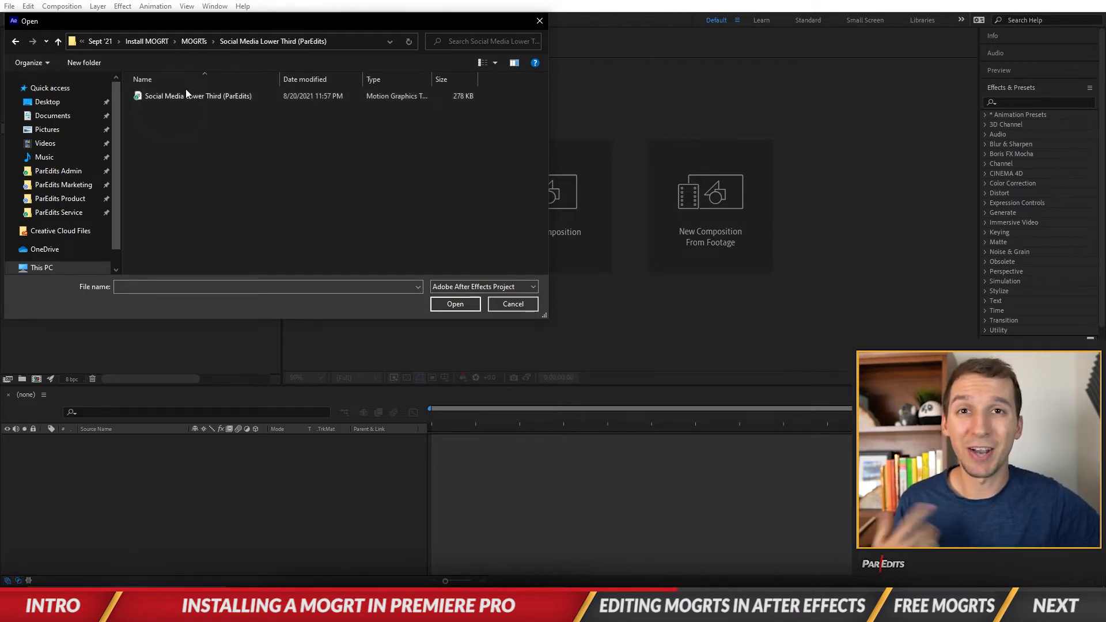
left_click(199, 96)
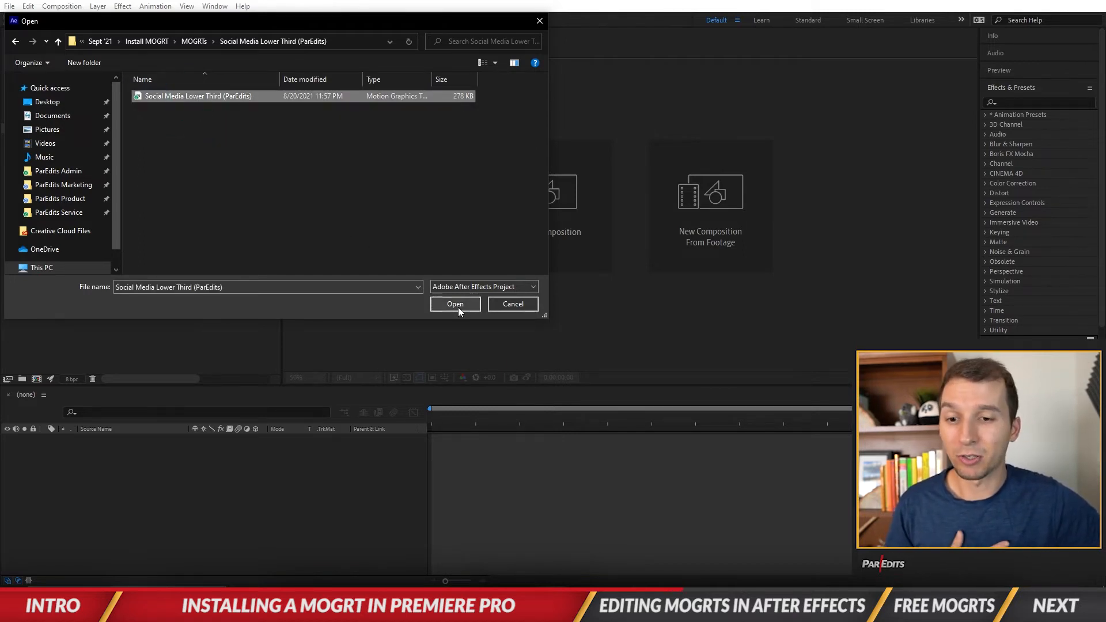
left_click(456, 304)
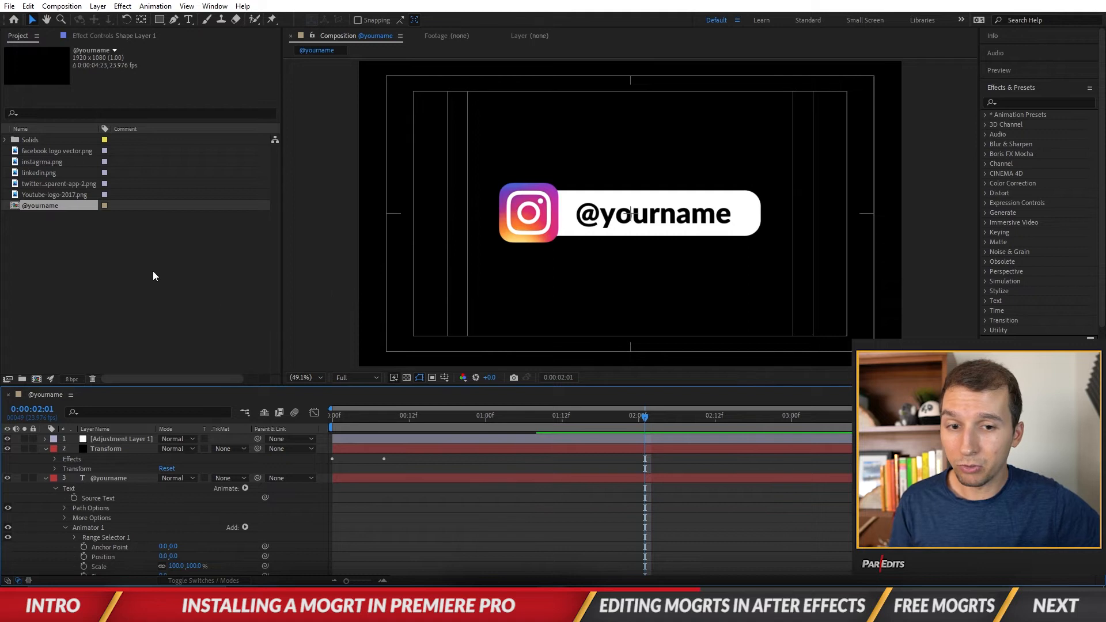
left_click(39, 173)
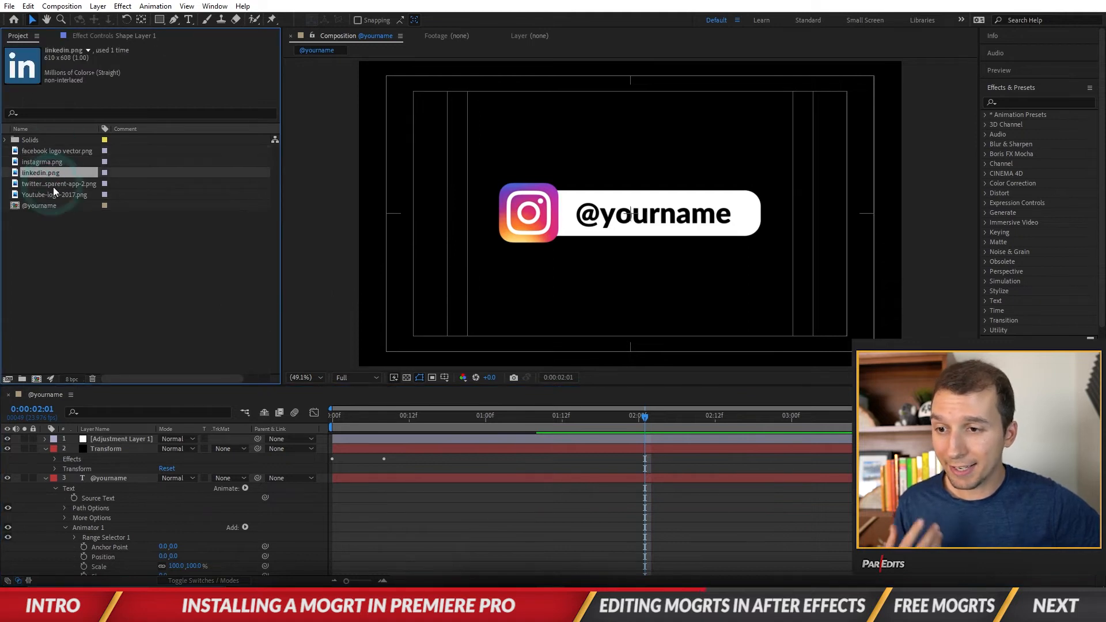
left_click(54, 194)
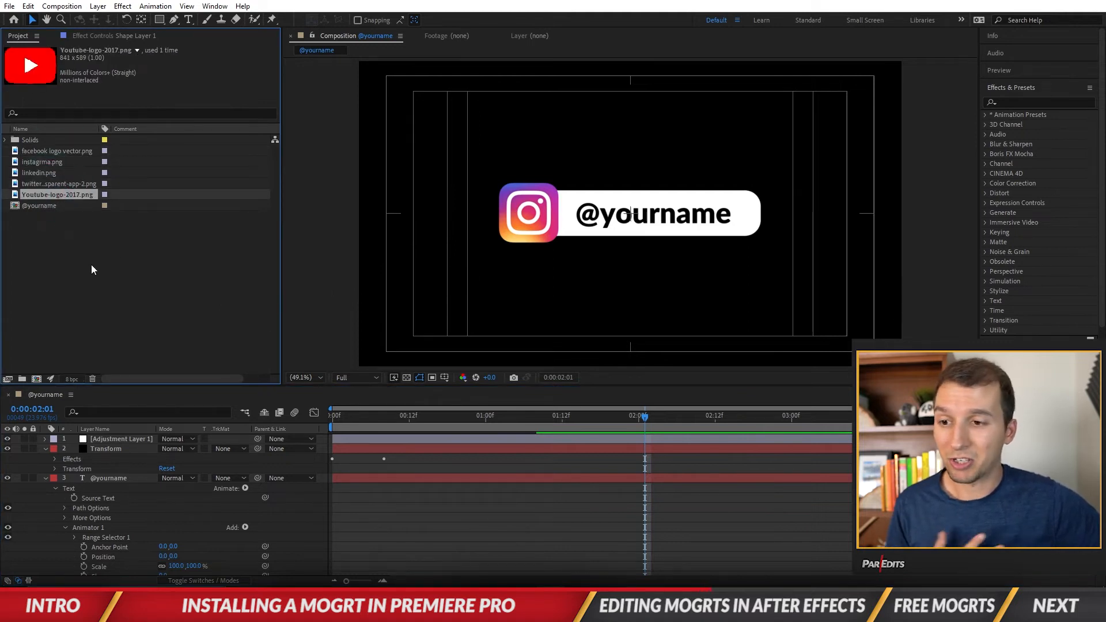
left_click(40, 206)
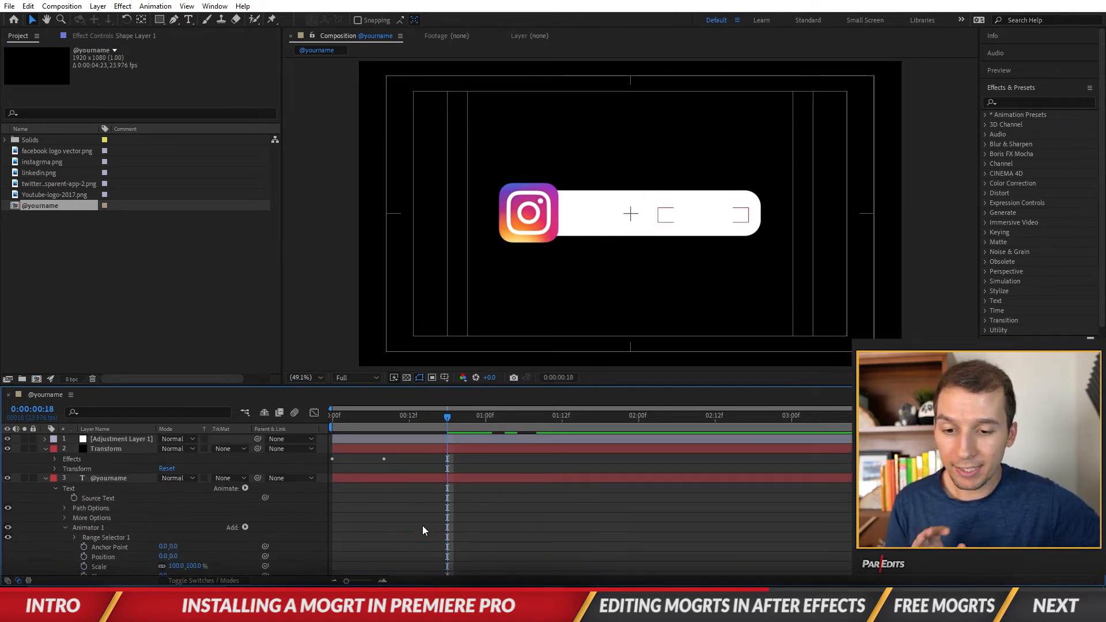
left_click(107, 449)
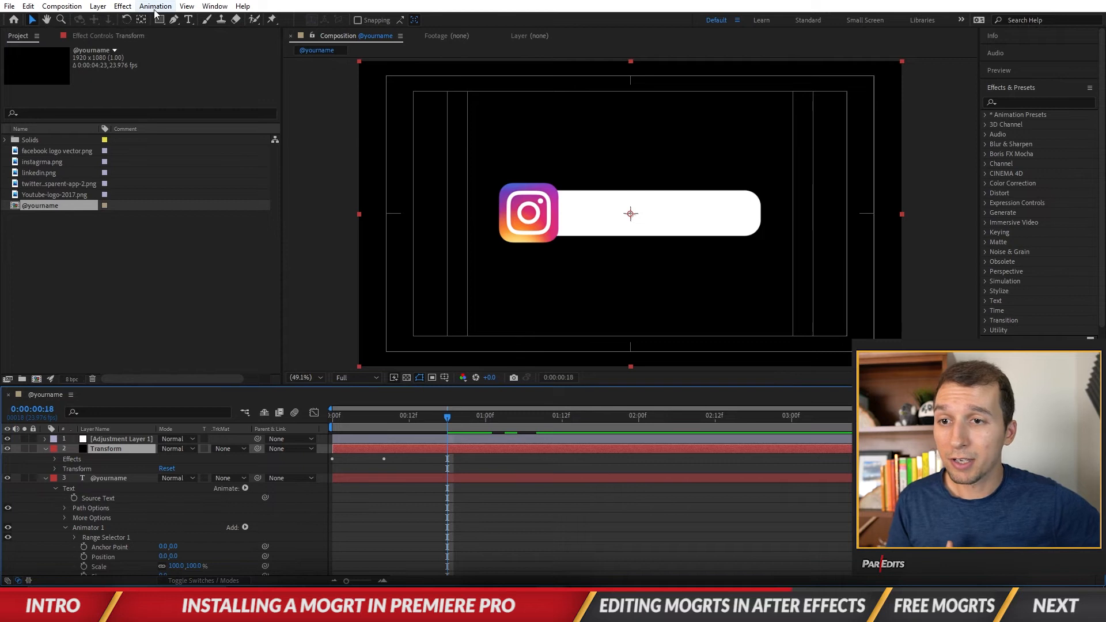
Step: Open After Effects' Window menu to reach the Essential Graphics panel
left_click(214, 6)
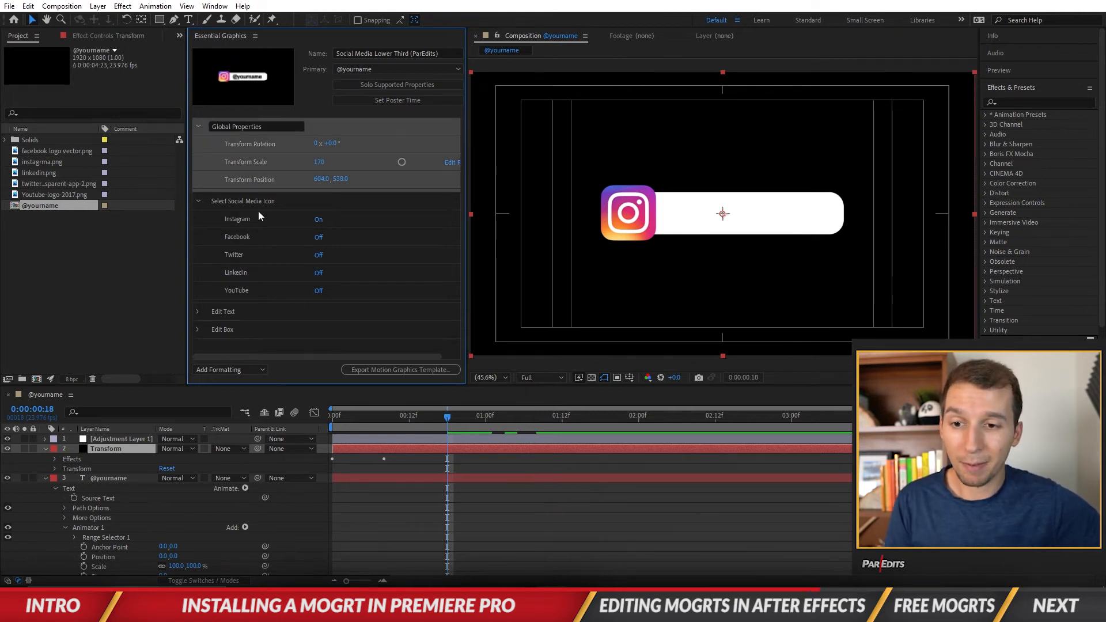
mouse_move(295, 207)
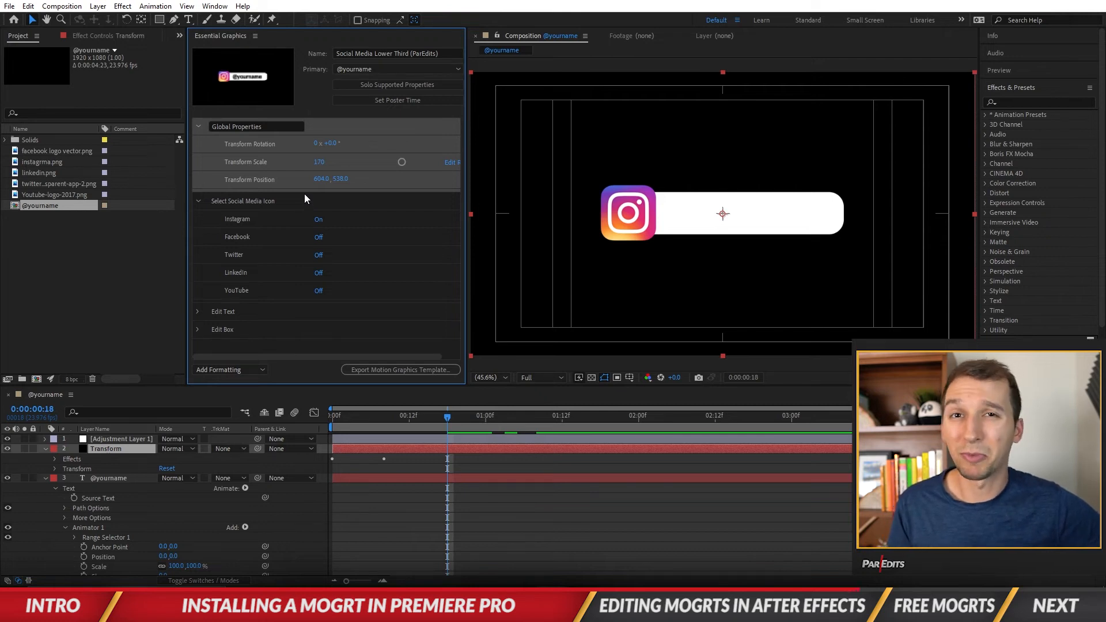
mouse_move(328, 206)
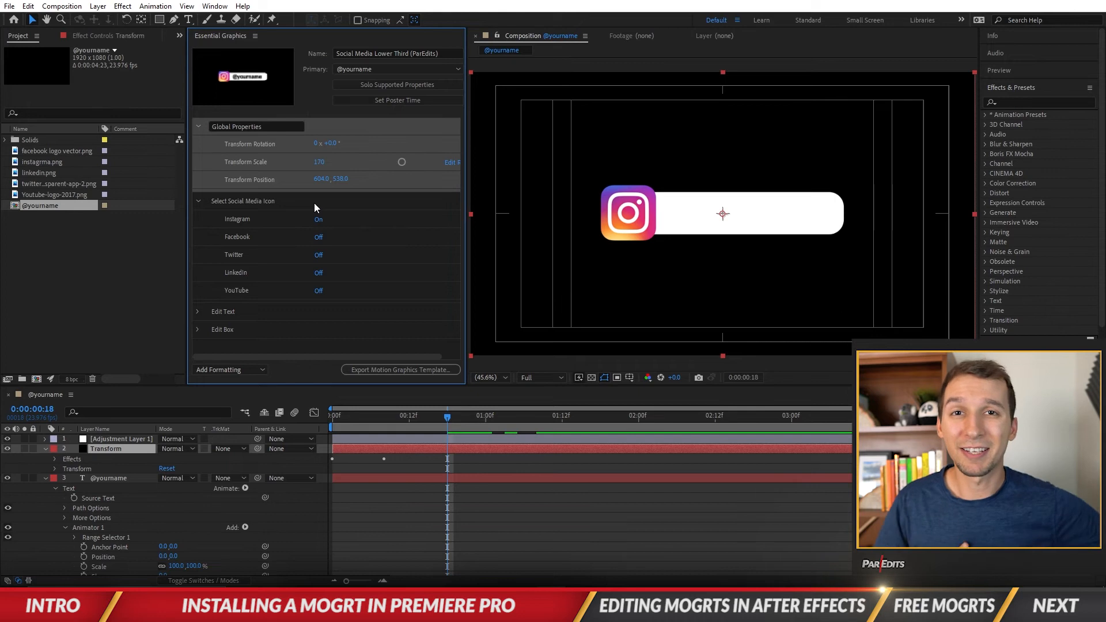
mouse_move(347, 341)
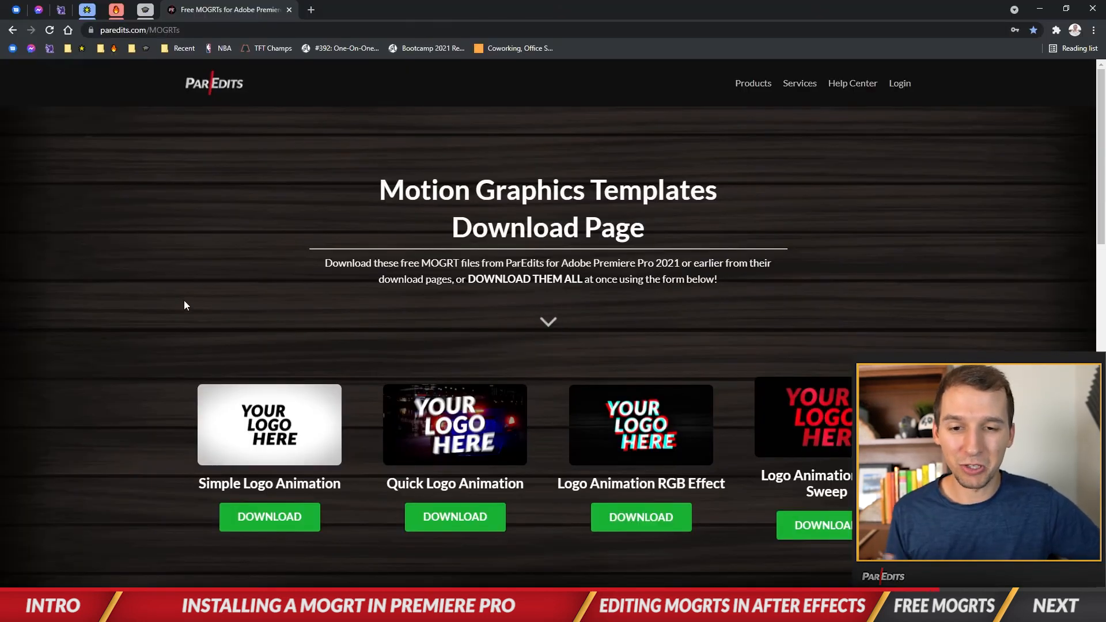
Step: Scroll the ParEdits MOGRTs page and start downloading the Simple Logo Animation template
scroll("down", 3)
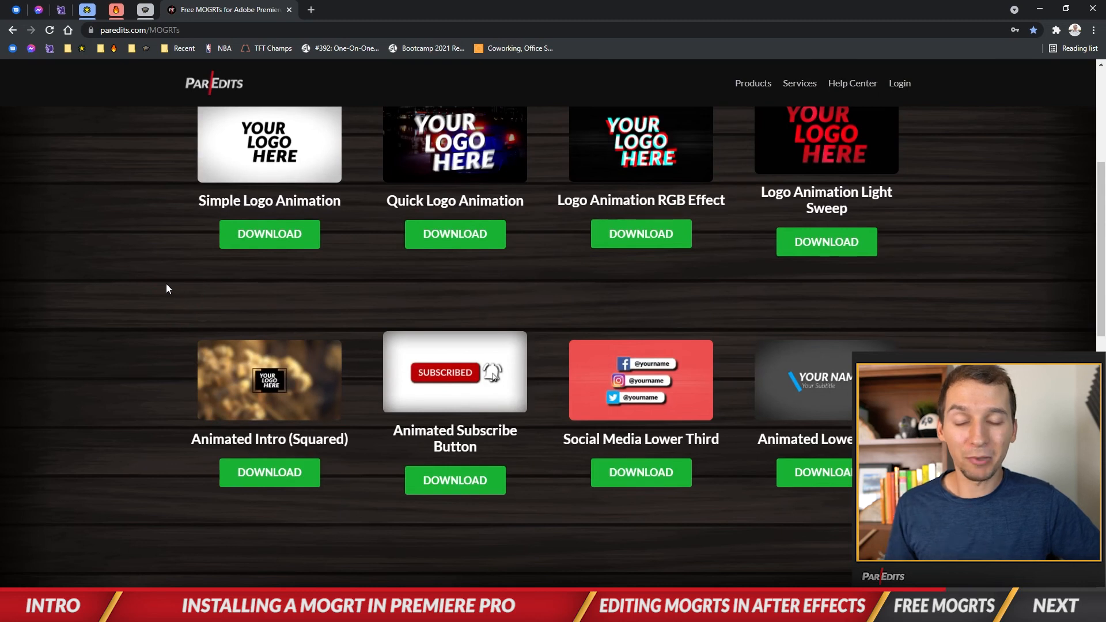
scroll("down", 3)
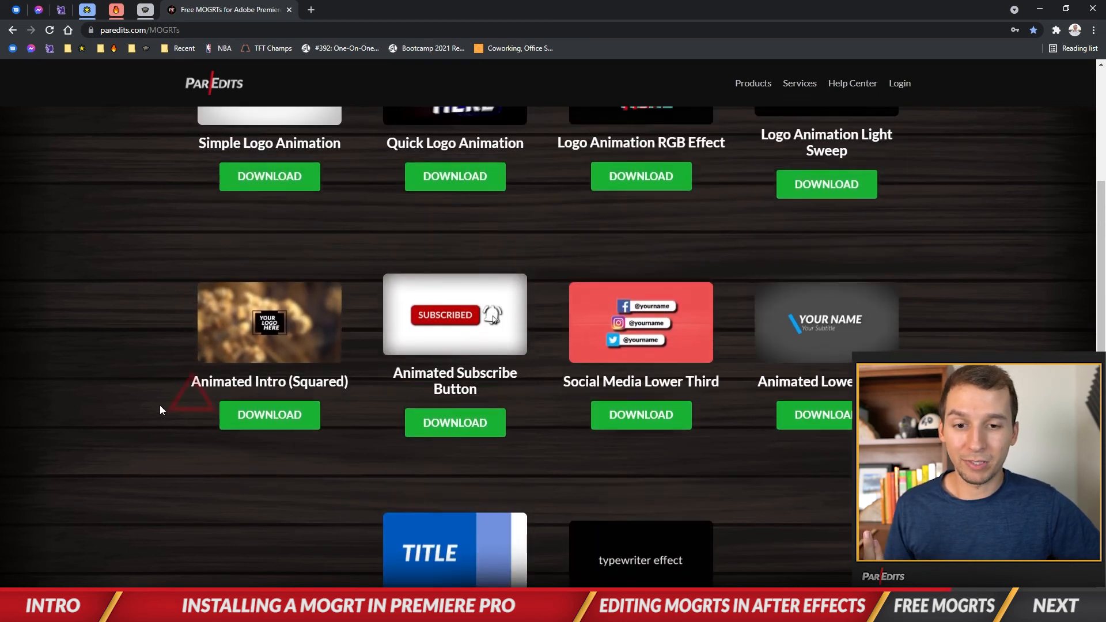
scroll("down", 3)
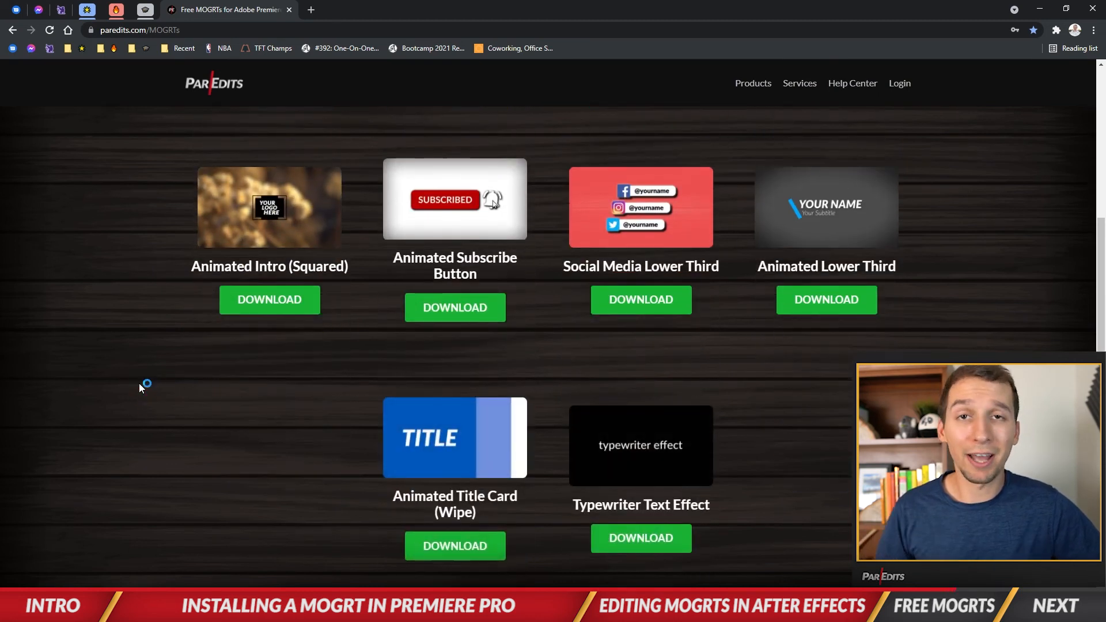
mouse_move(138, 347)
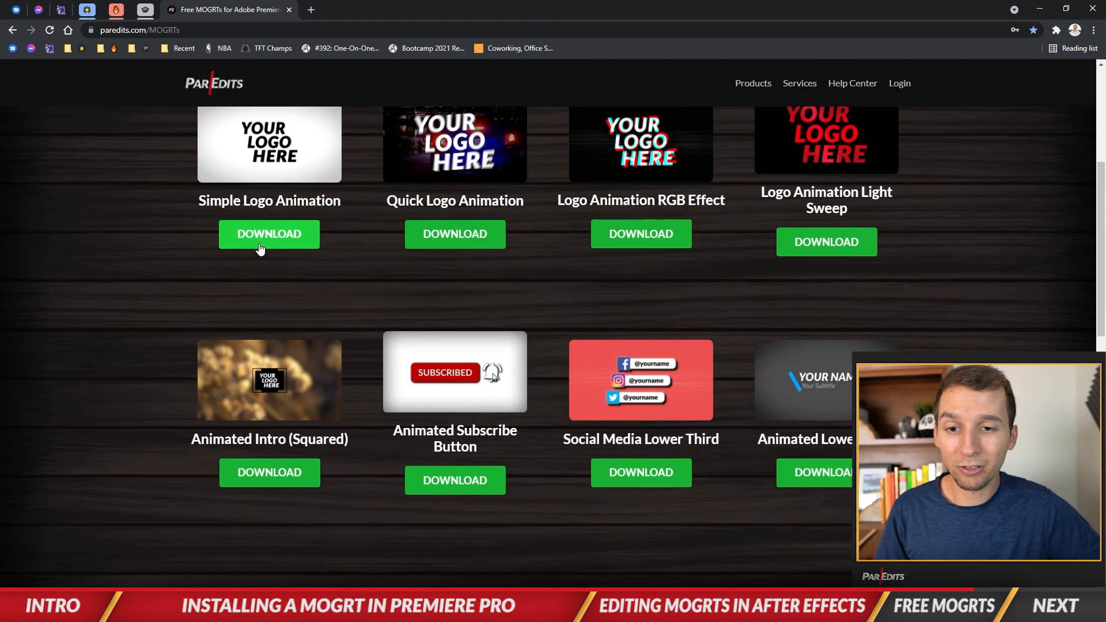
left_click(268, 234)
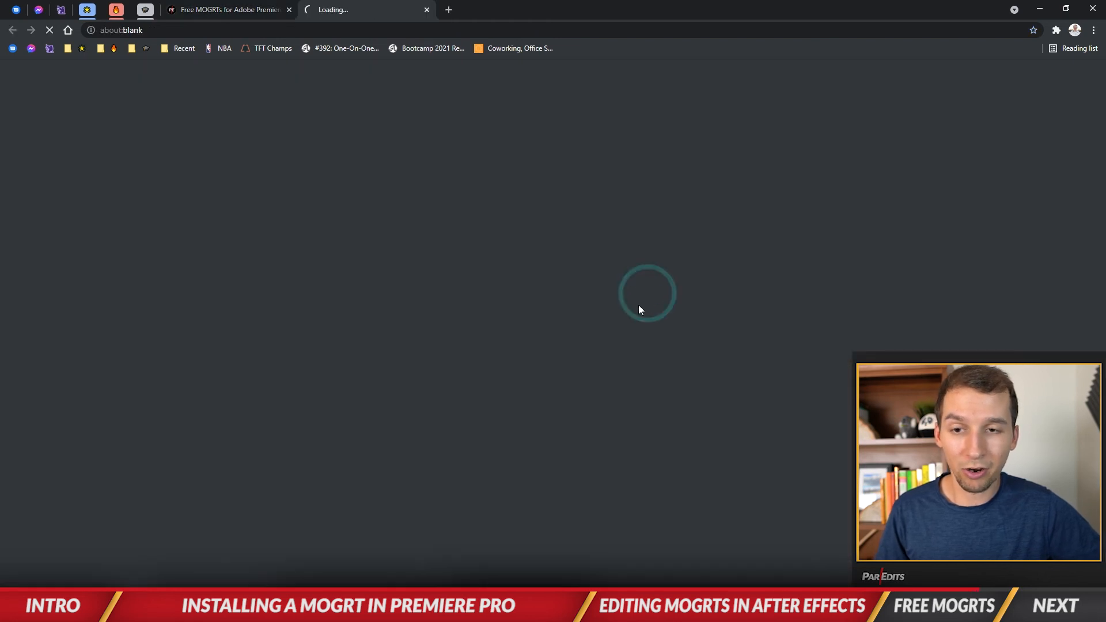